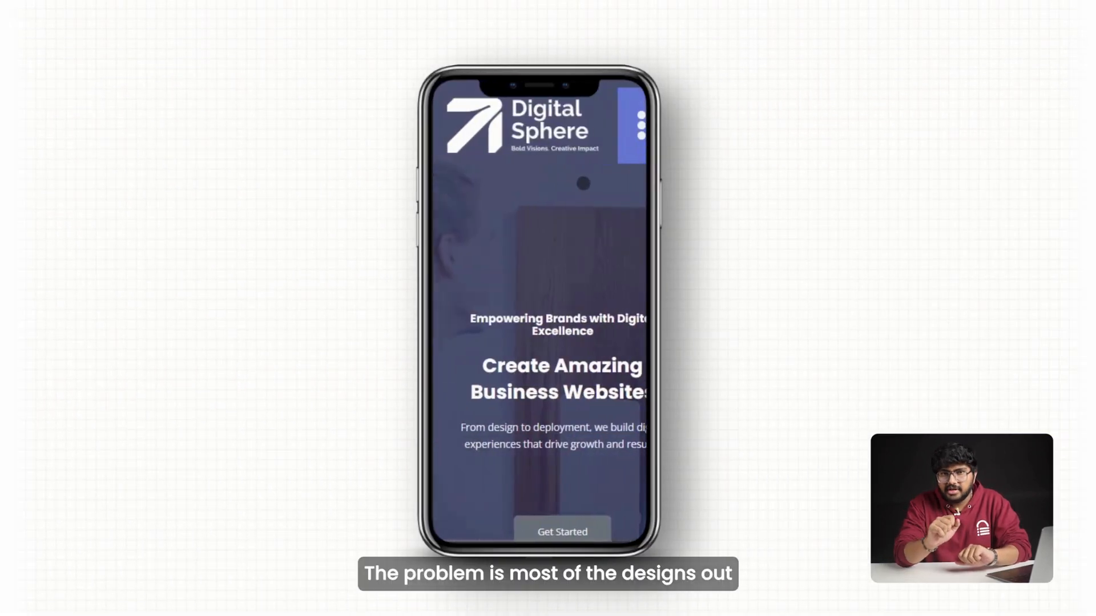
Give the Banner container Z-Index 2 and the CSS class main-area
click(639, 126)
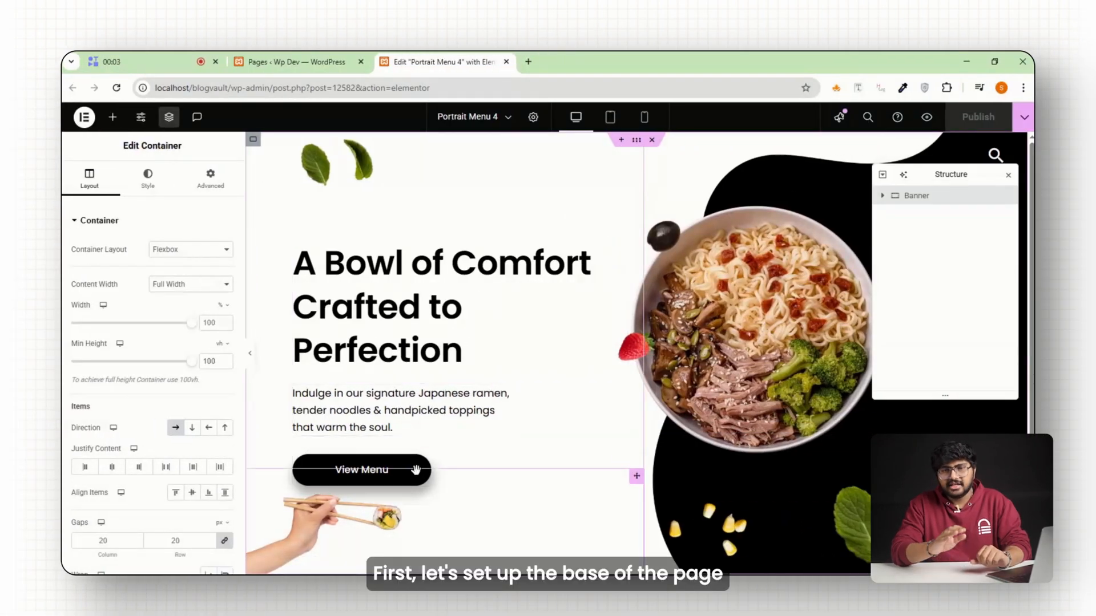
scroll(down, 3)
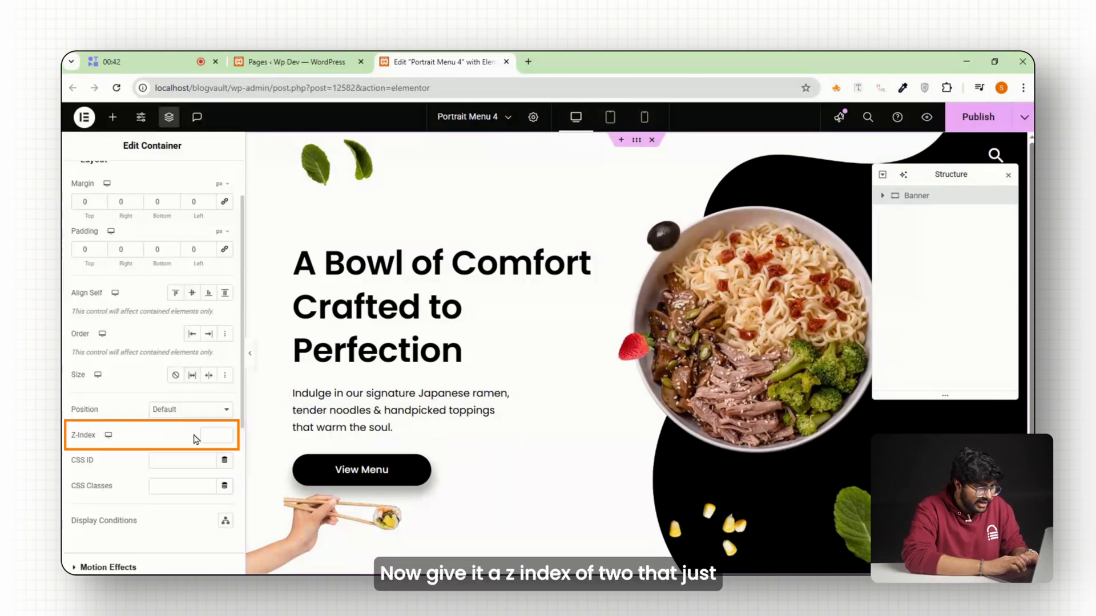
text(2)
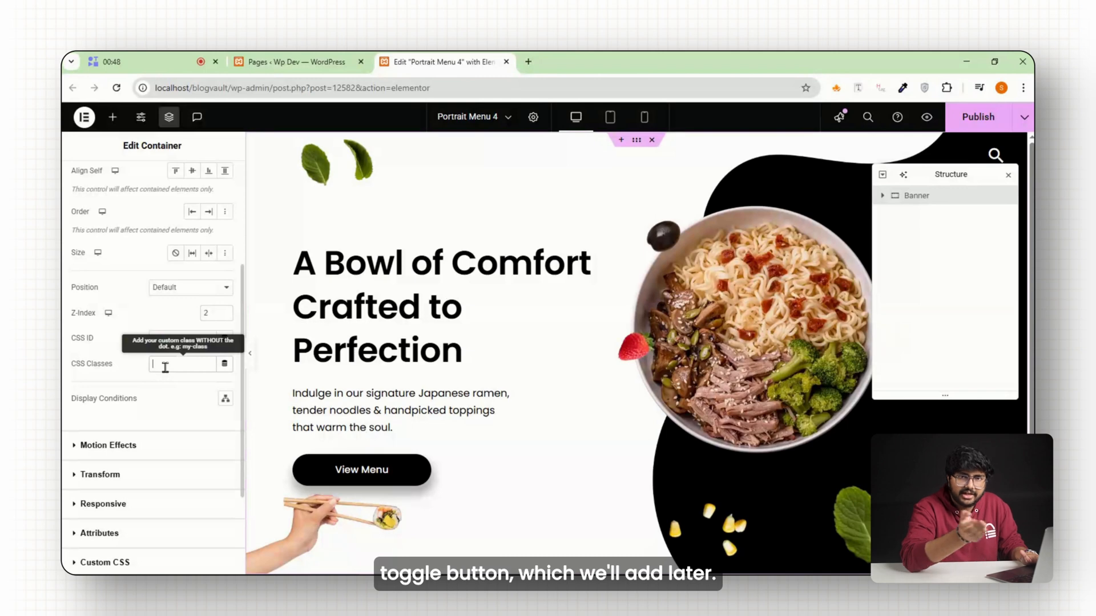
text(main-area)
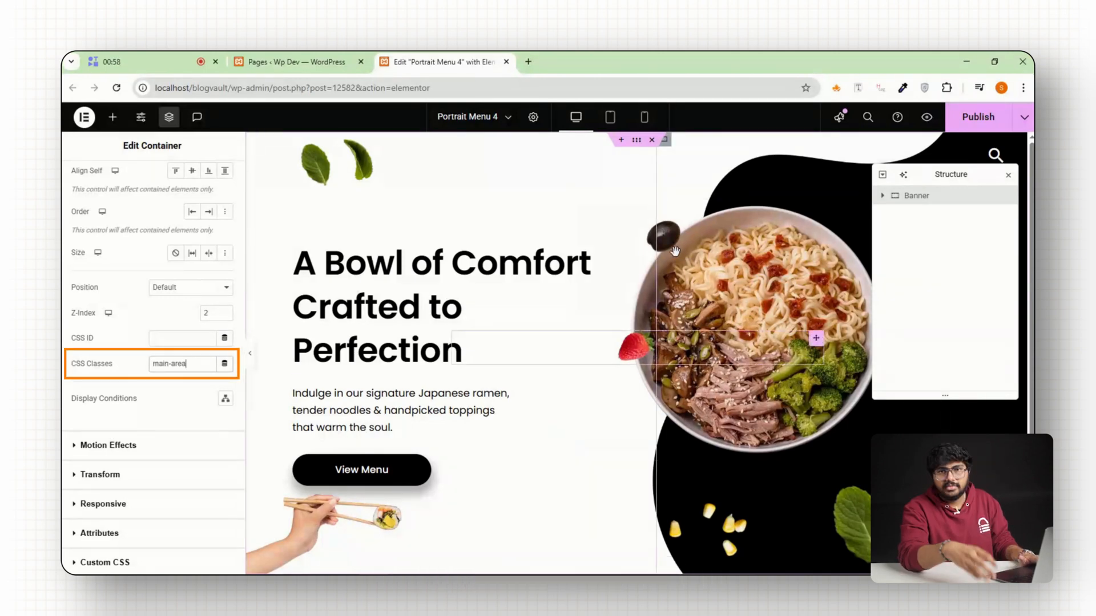
scroll(down, 3)
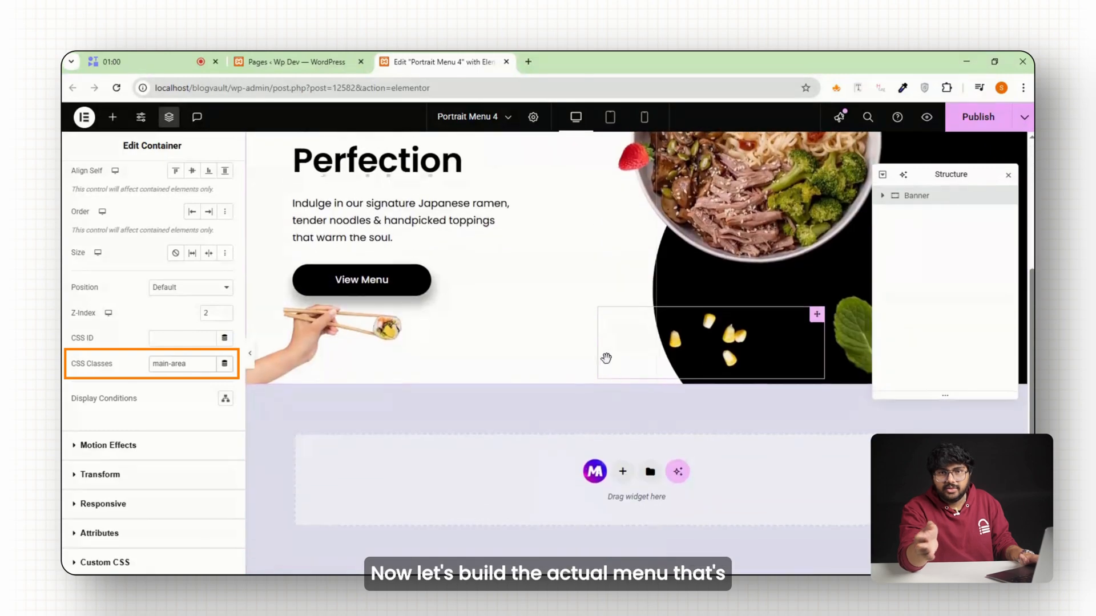
Add a black 56 vh container below the banner with 25 px top padding
click(623, 471)
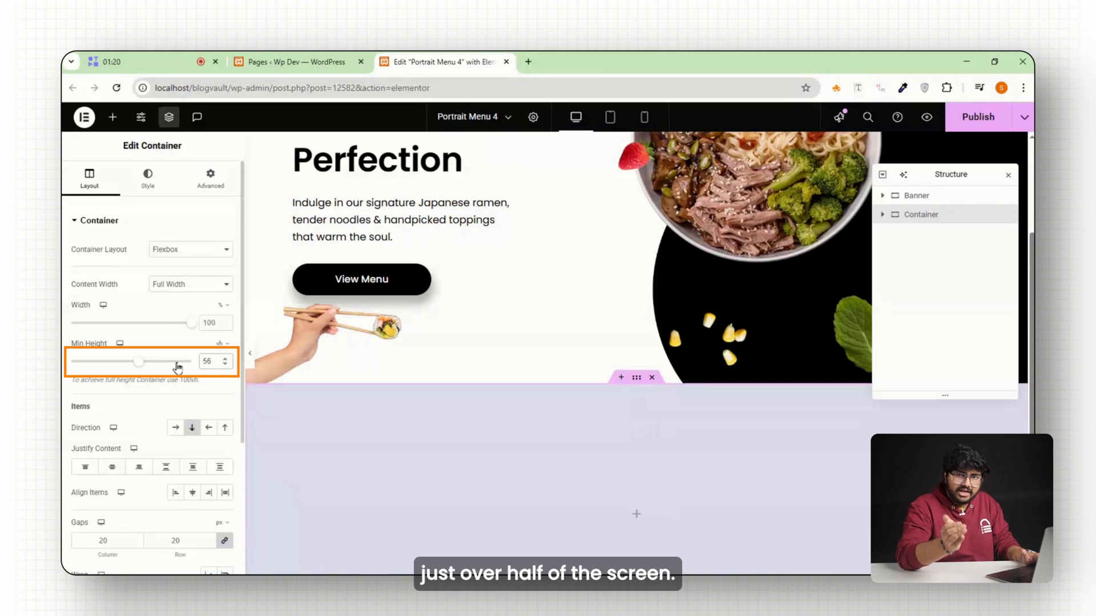
click(147, 176)
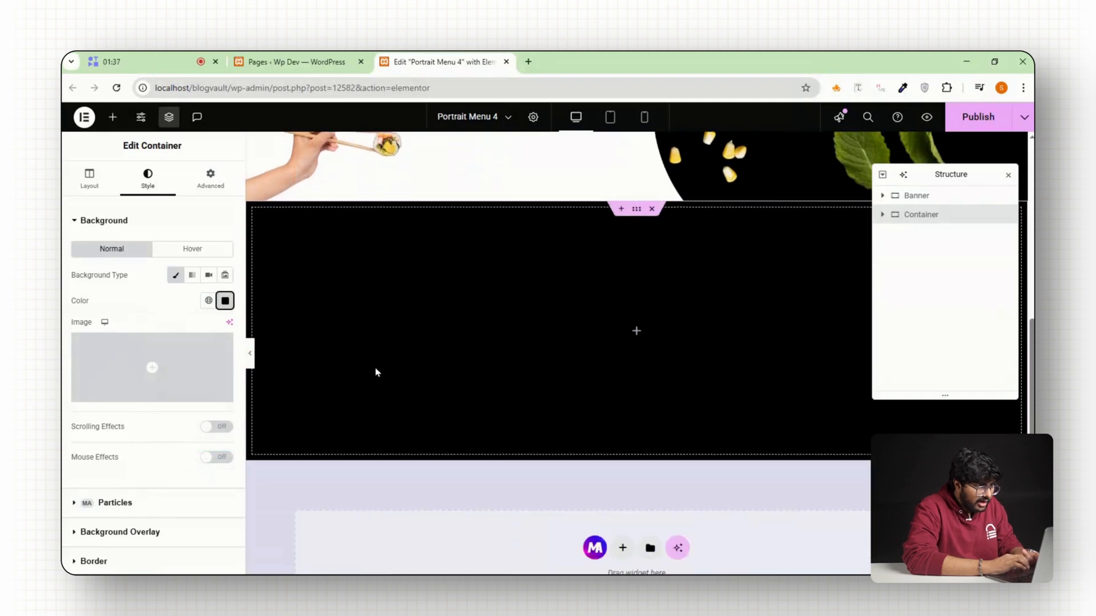
click(210, 174)
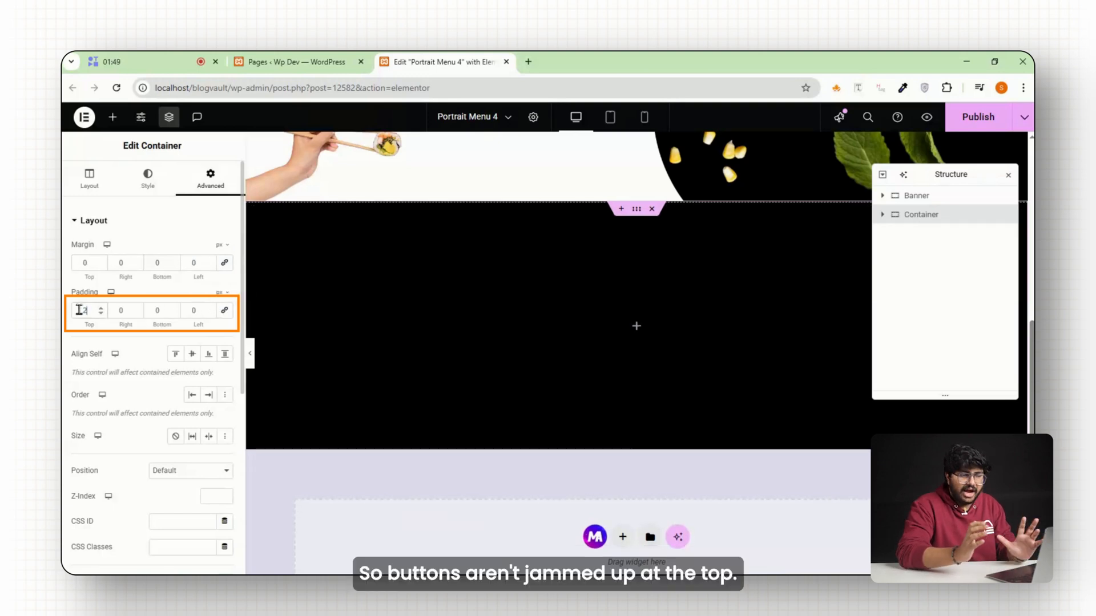
text(25)
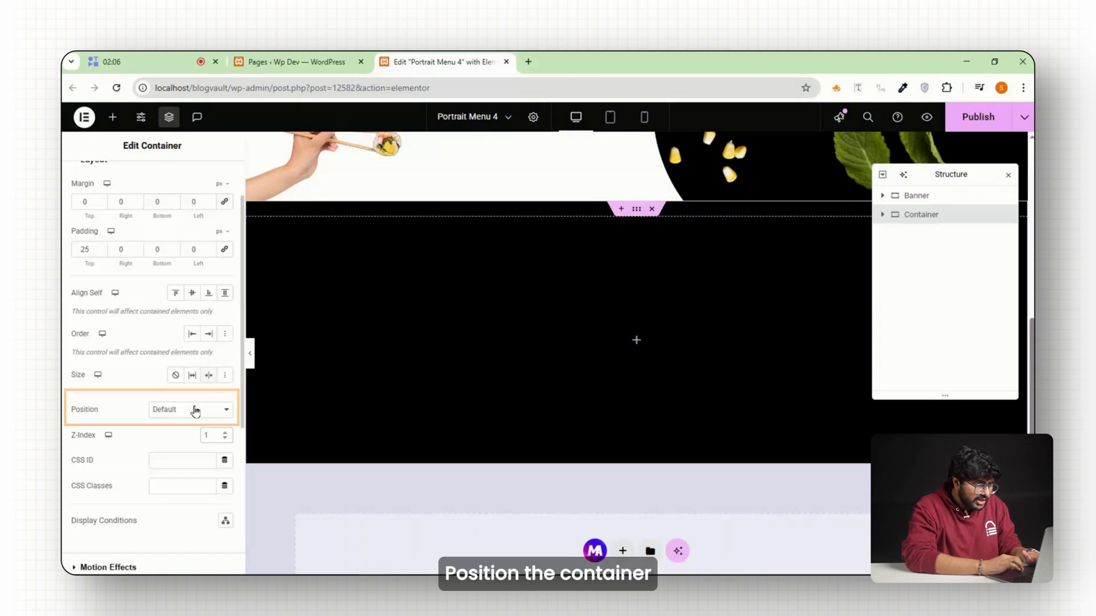
Position the container absolute, anchored bottom, z-index 3, with class nav-menu-container
click(191, 409)
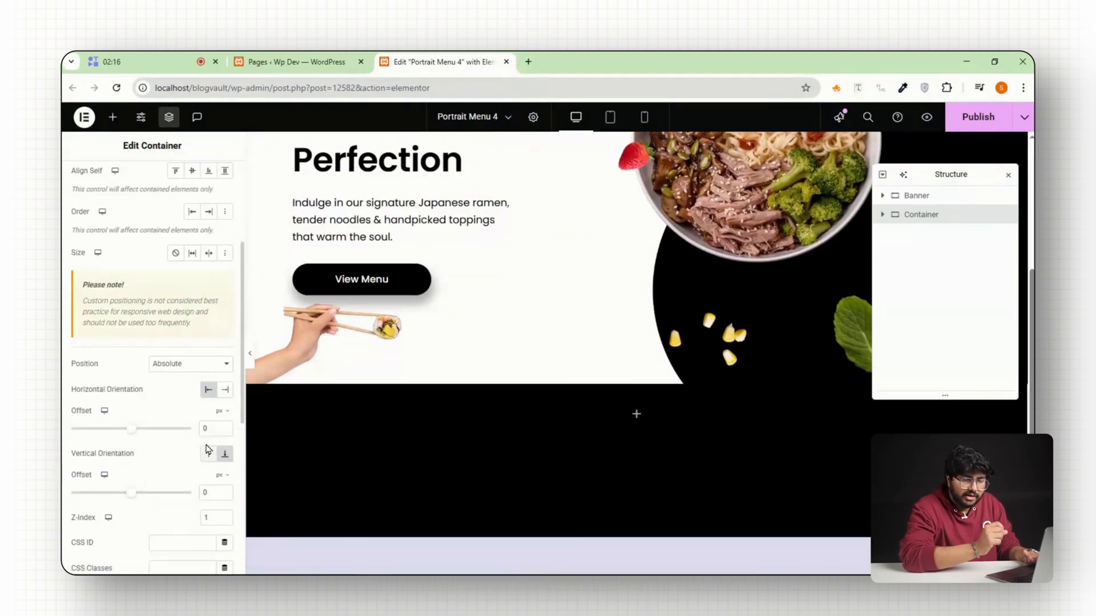
click(214, 518)
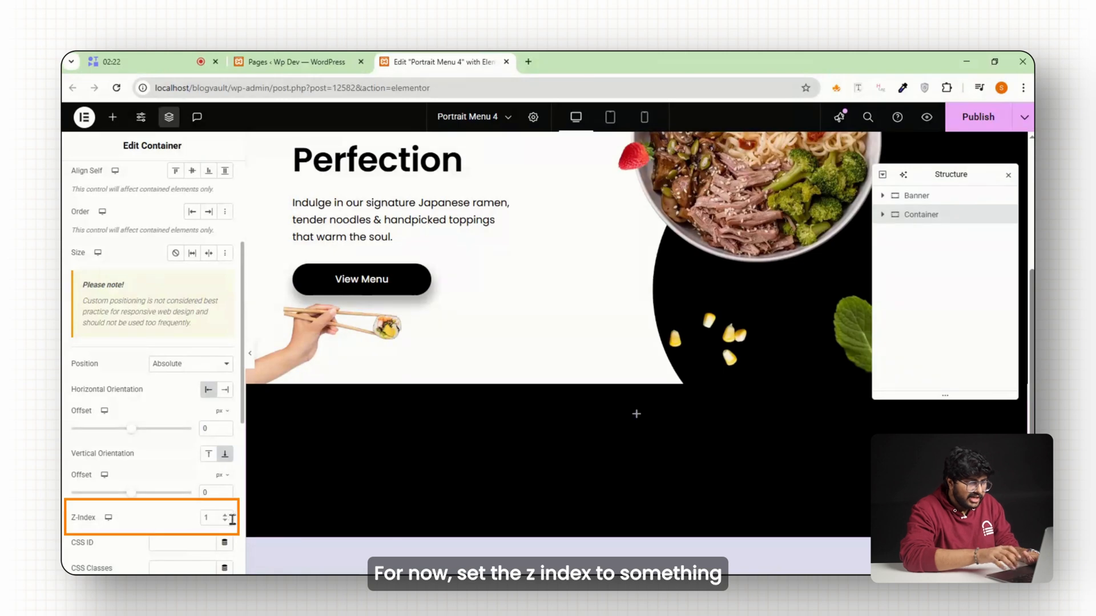
click(224, 514)
text(3)
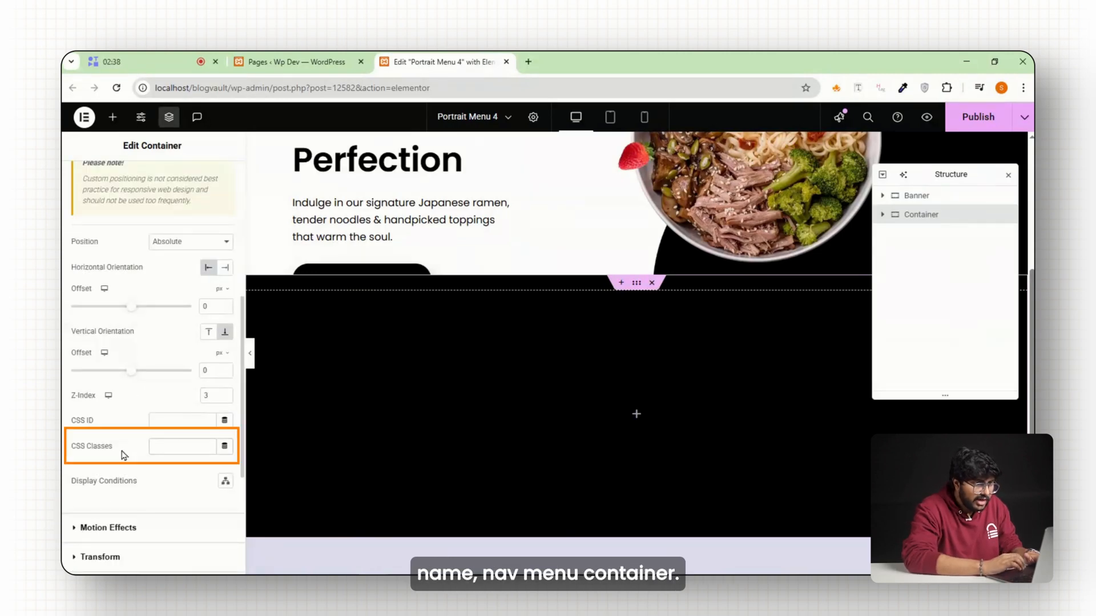
text(av-menu-container)
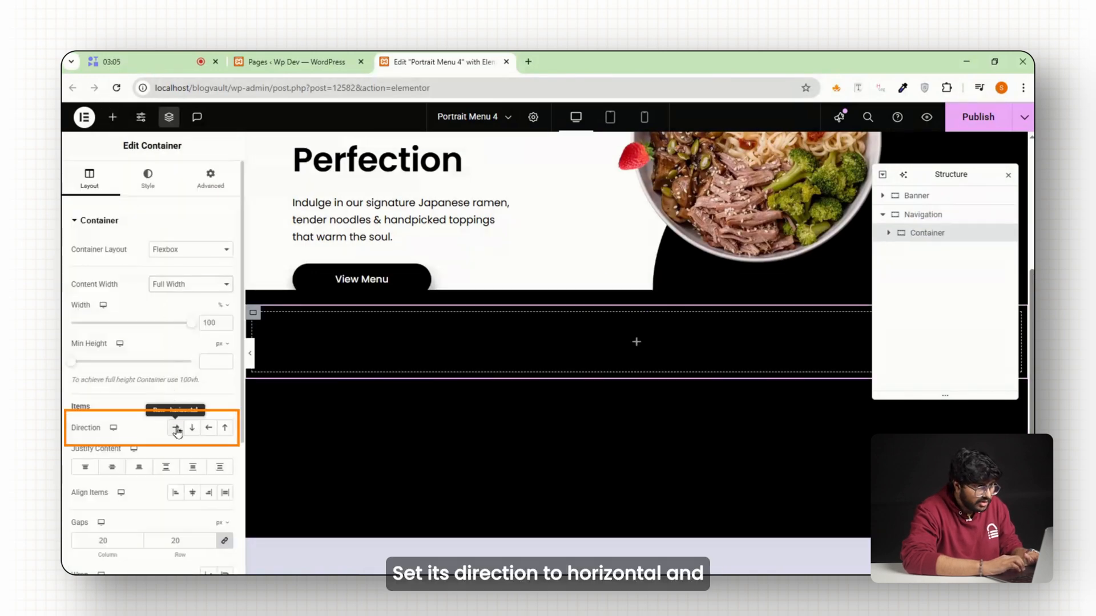
Lay the inner container out as a row with class nav-links and a classed nested container
click(209, 177)
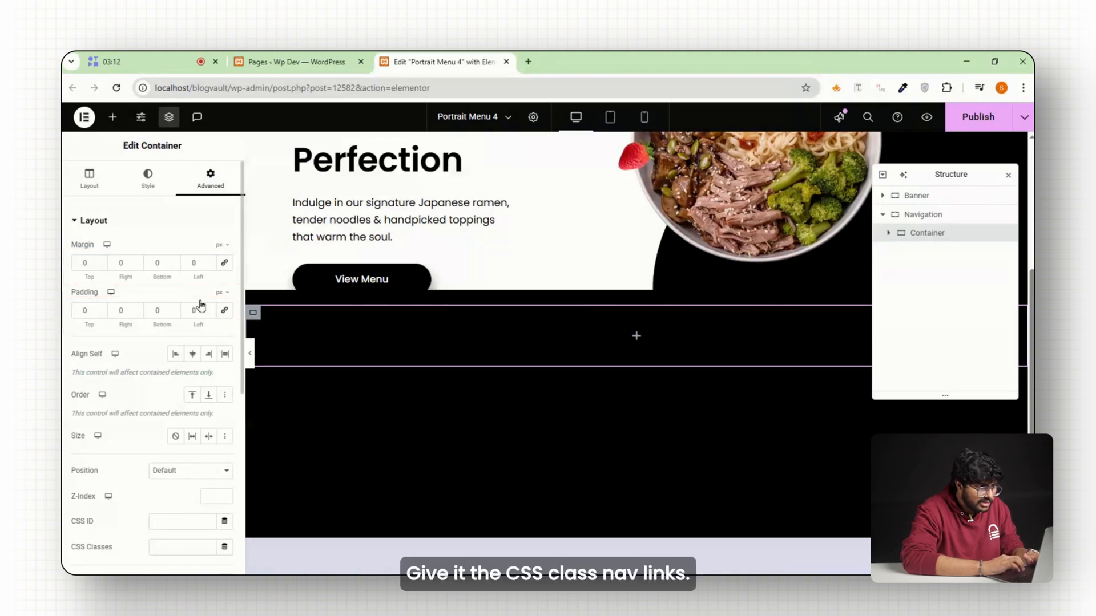
text(nav-links)
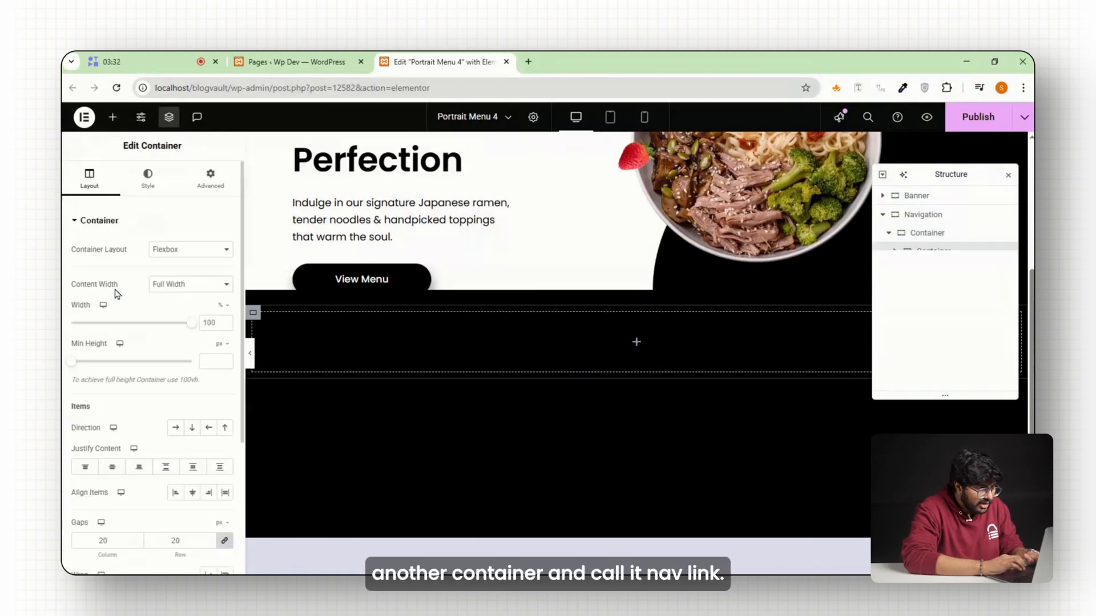
click(209, 177)
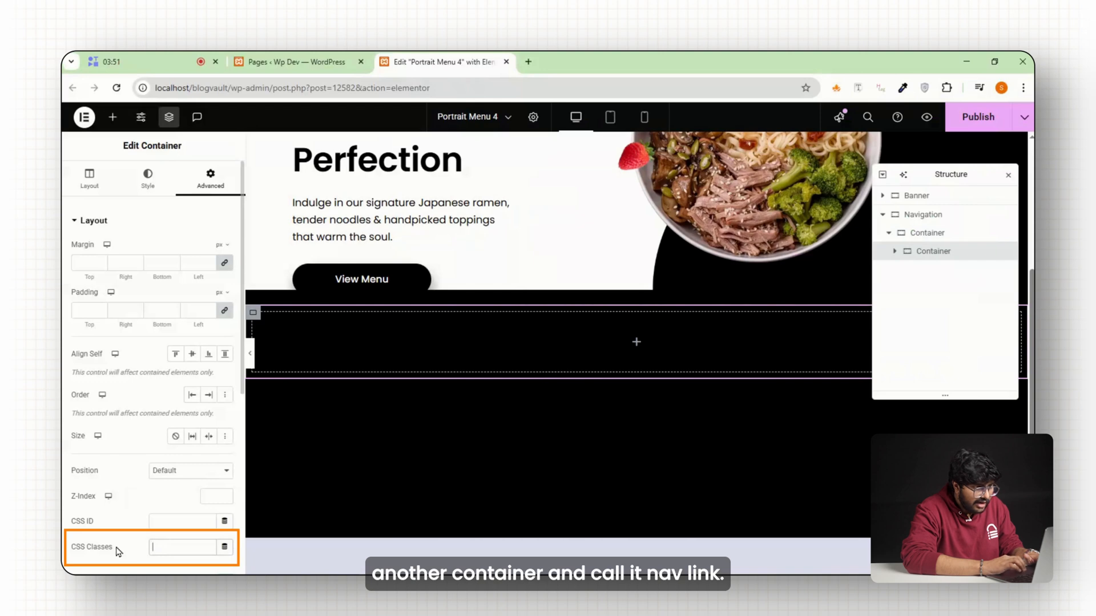
click(112, 118)
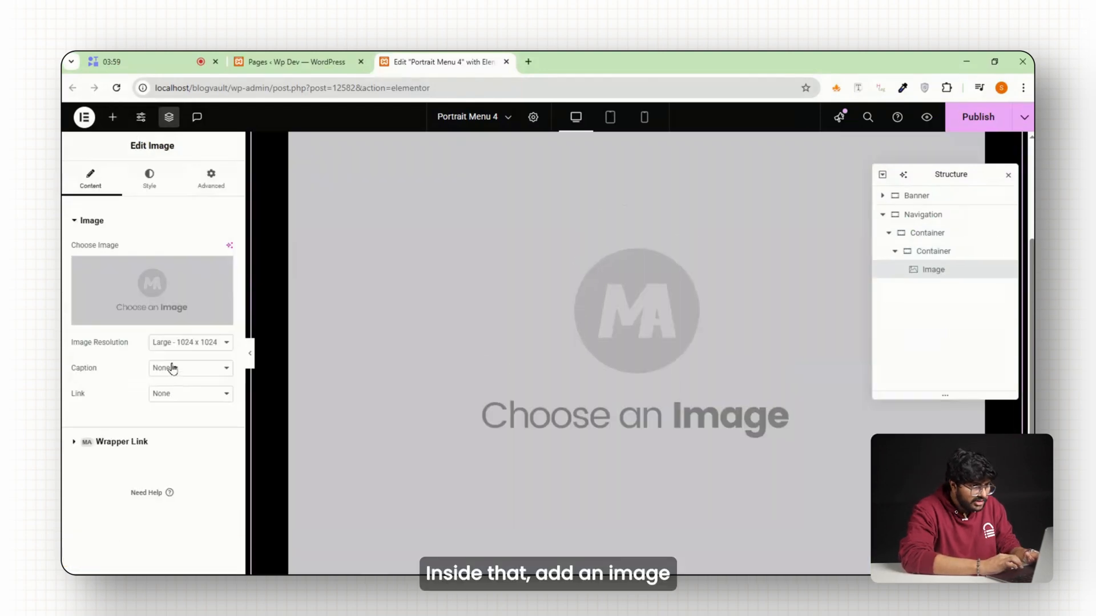
Set the chef photo on the image widget with class nav-link-image and add a heading
click(152, 290)
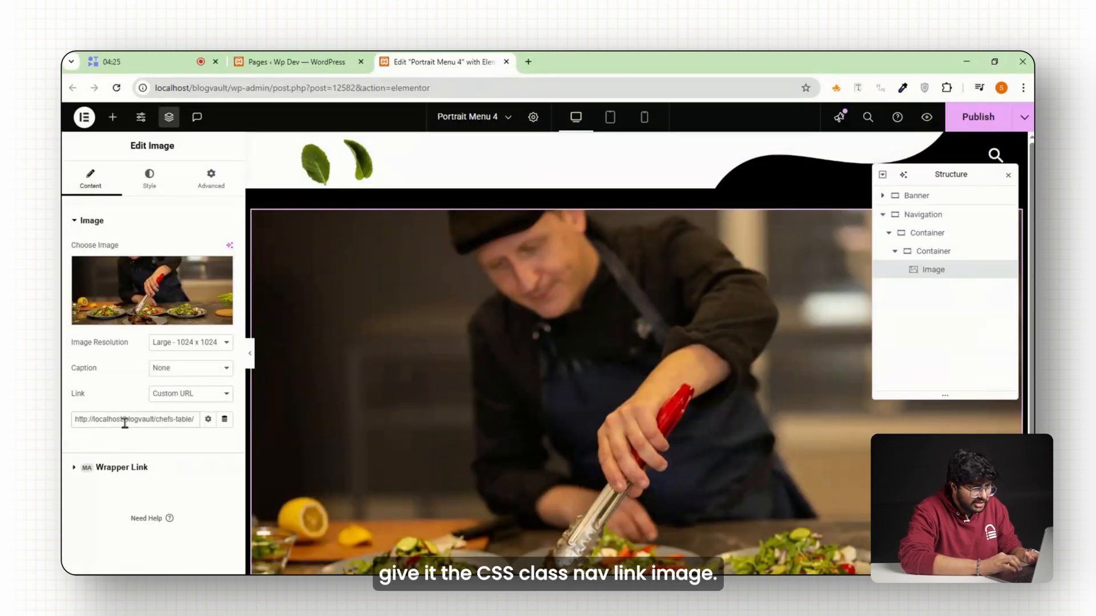
text(nav-link-image)
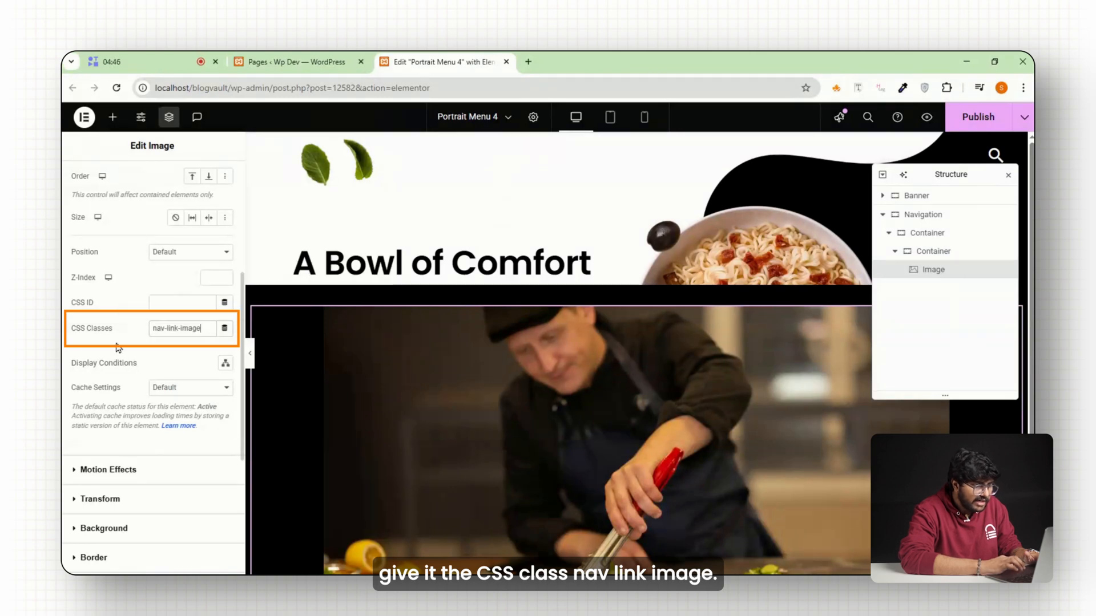
click(112, 118)
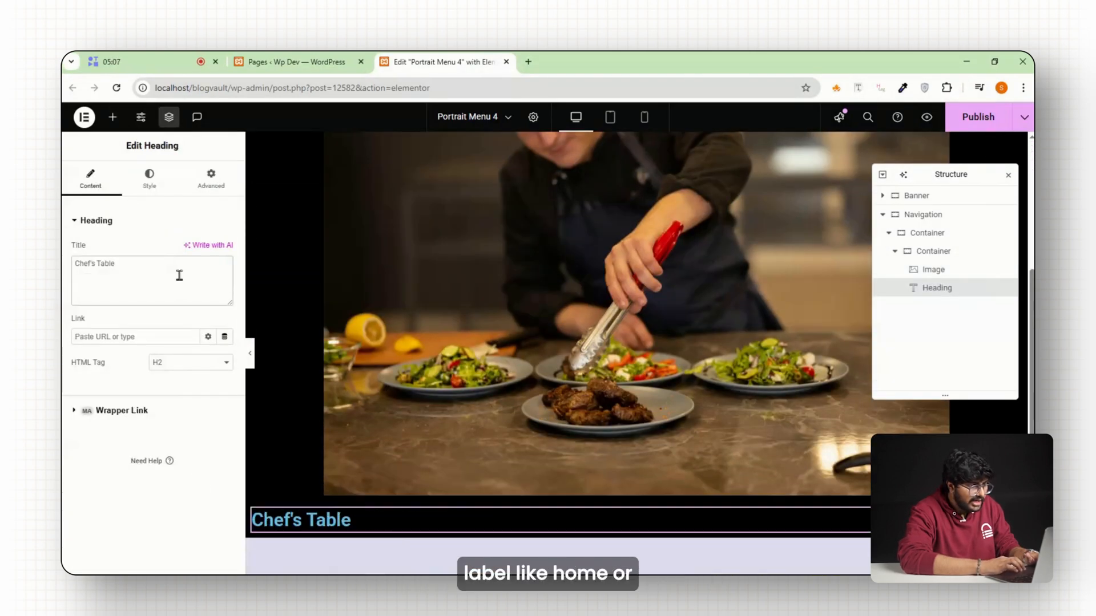
Style the Chef's Table heading white and give it the class nav-link-label
click(149, 178)
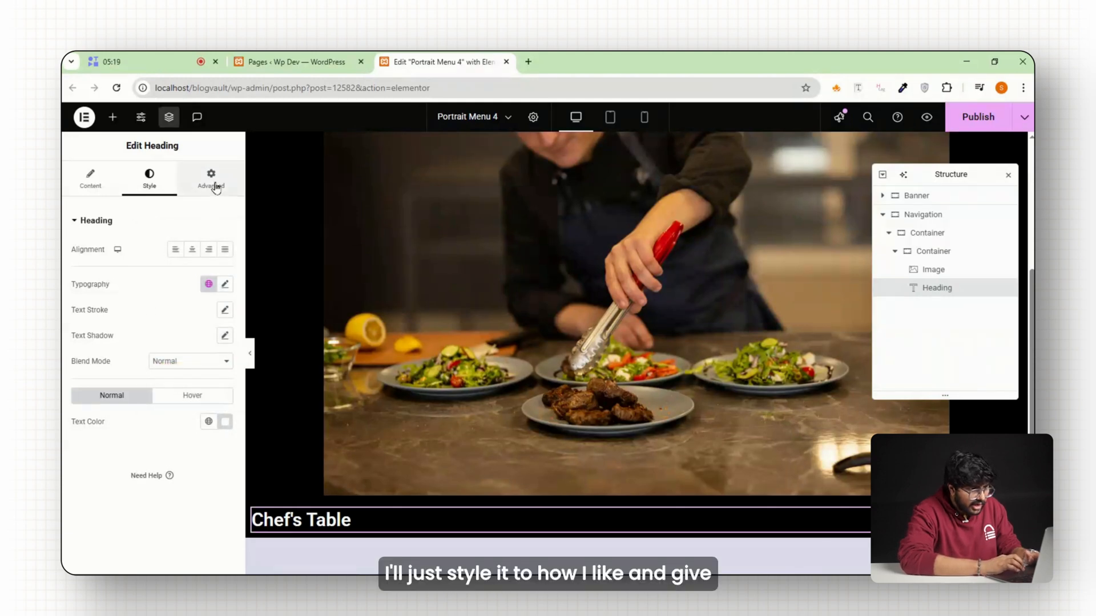
click(211, 179)
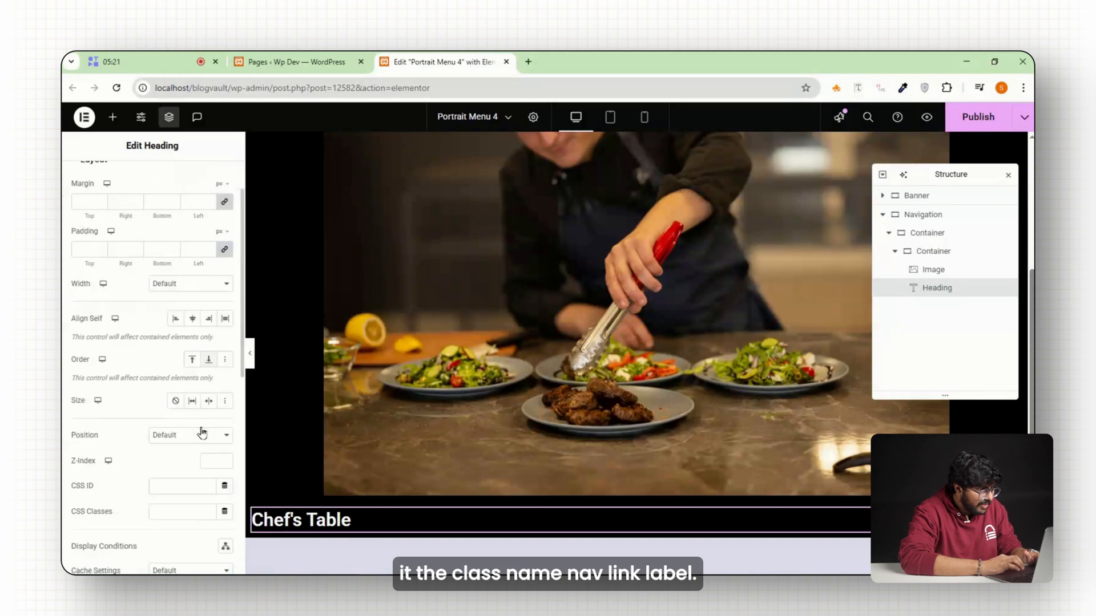
text(nav-link-label)
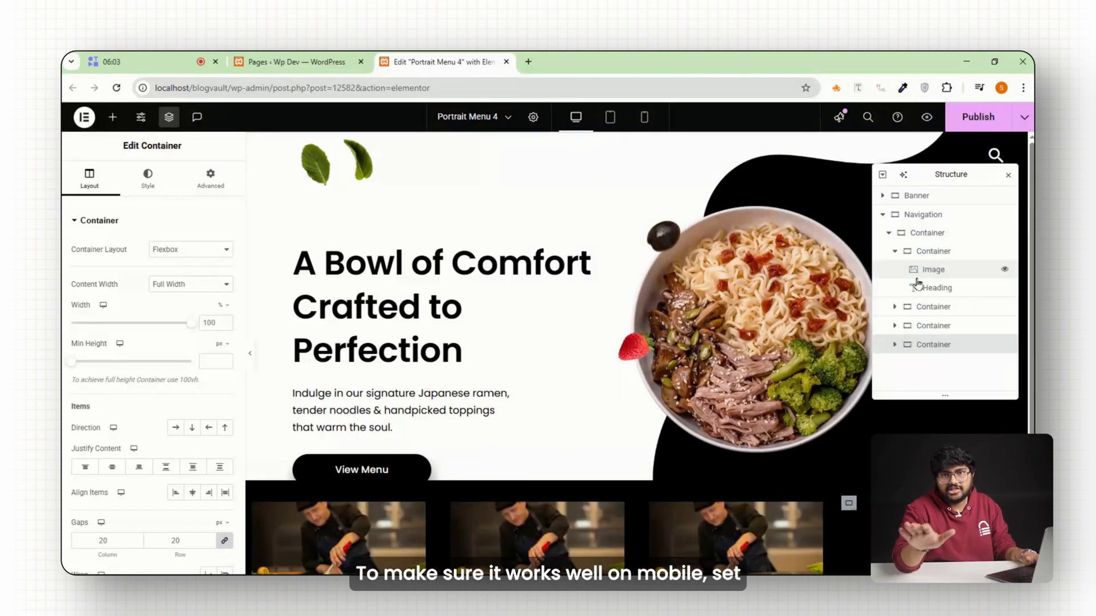
Edit the duplicated links' labels such as Quick Delivery and their images
click(643, 117)
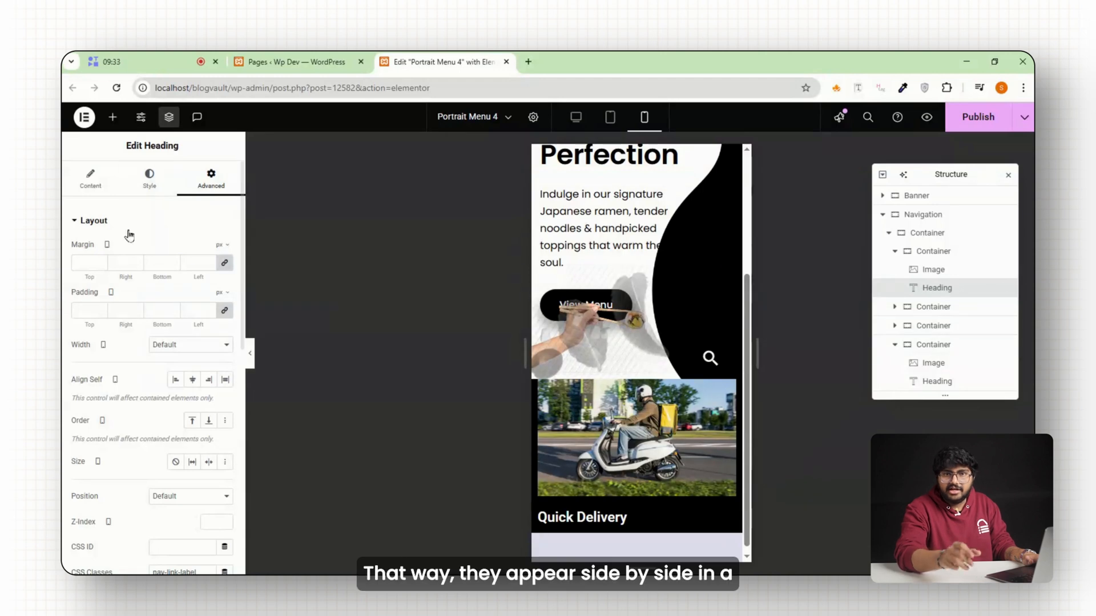
click(149, 178)
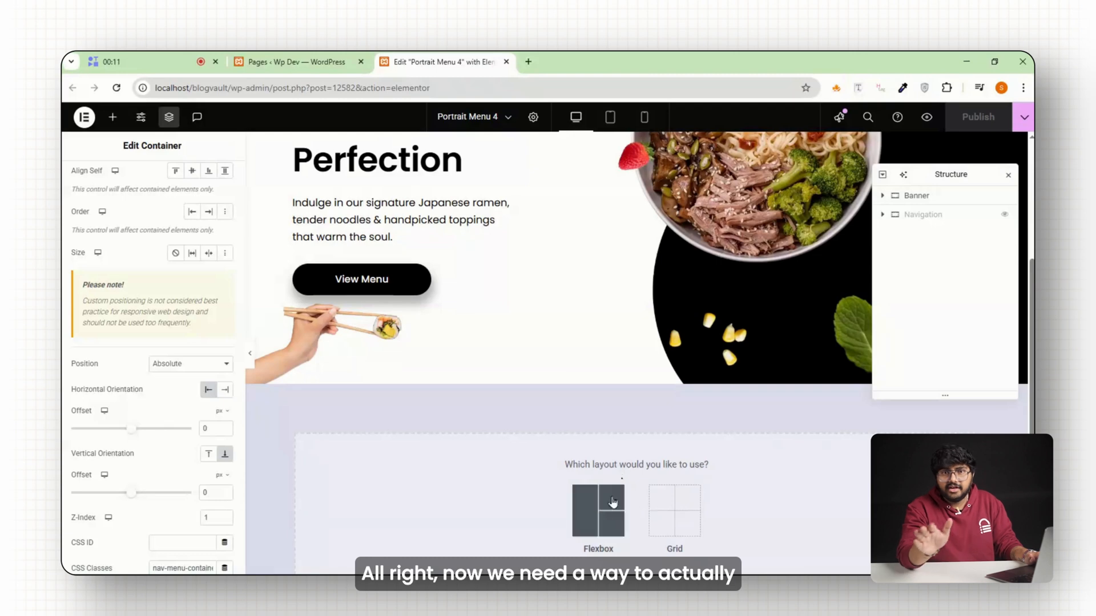
Add a single-column flexbox container with CSS ID nav-toggle
click(598, 511)
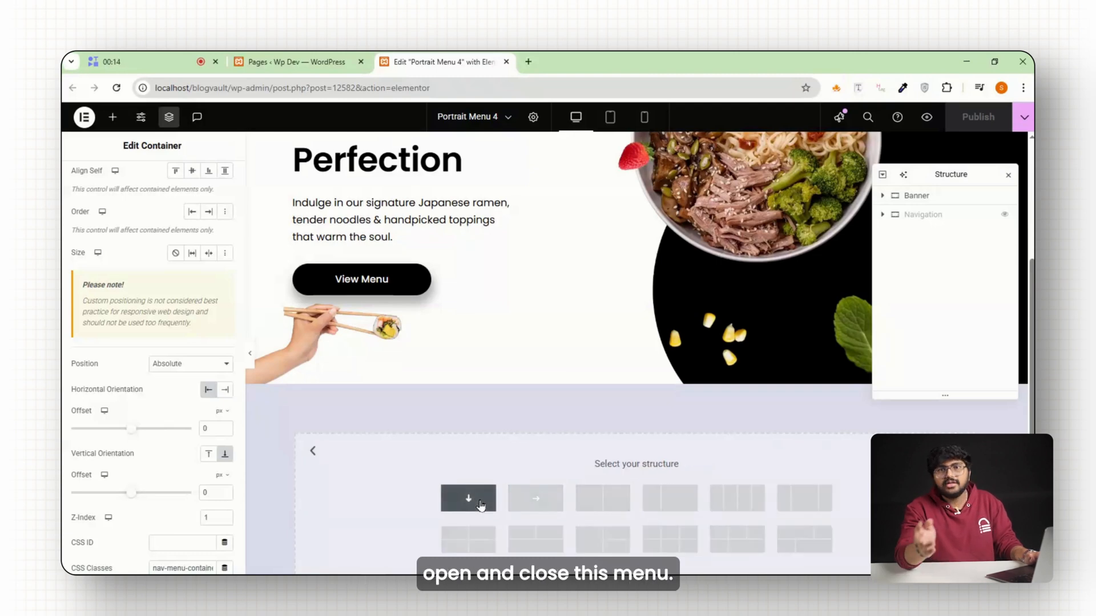
click(468, 499)
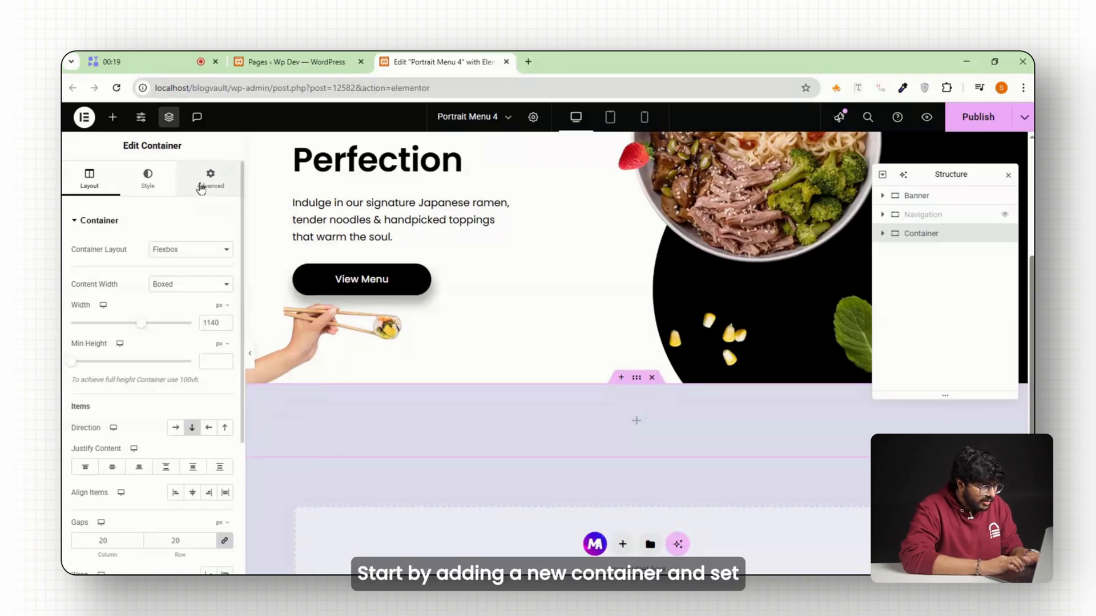
click(209, 178)
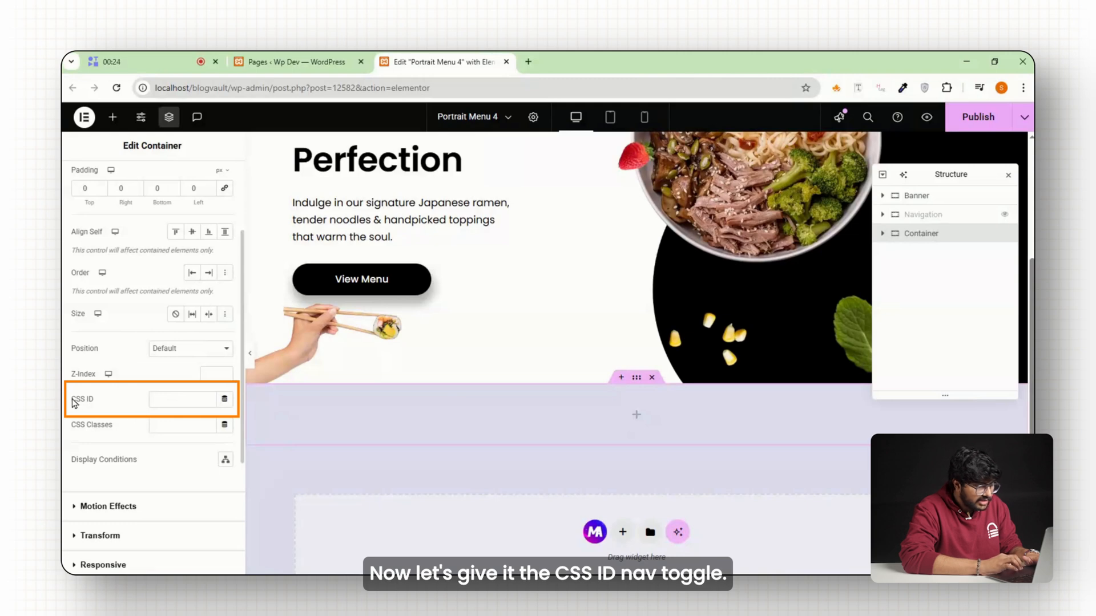
text(nav-toggle)
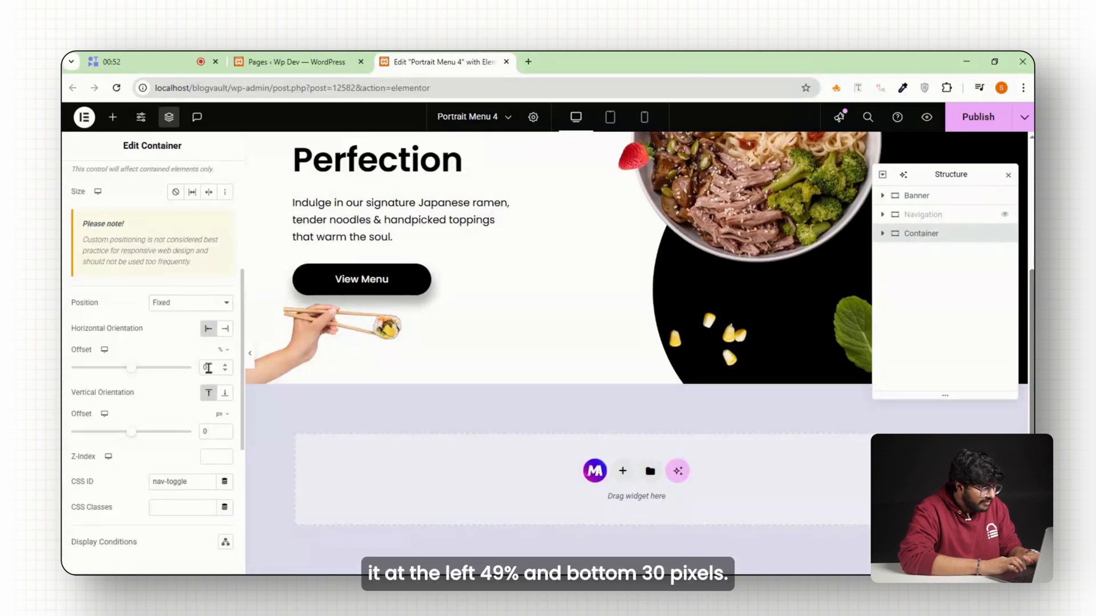
Fix the container 49% from the left and 30 px from the bottom
text(49)
click(216, 456)
text(5)
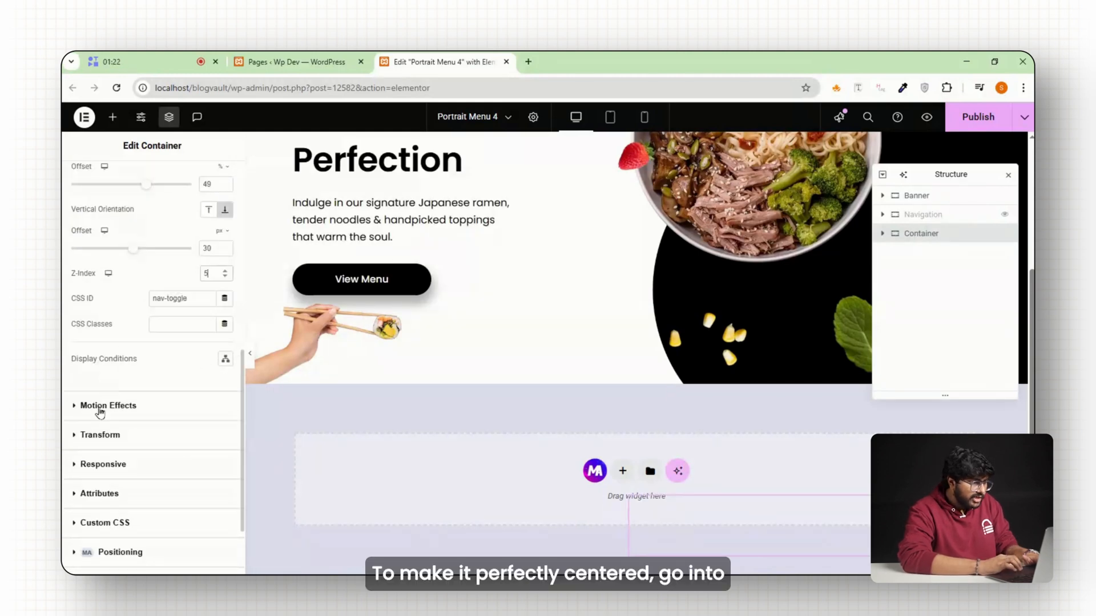
click(225, 420)
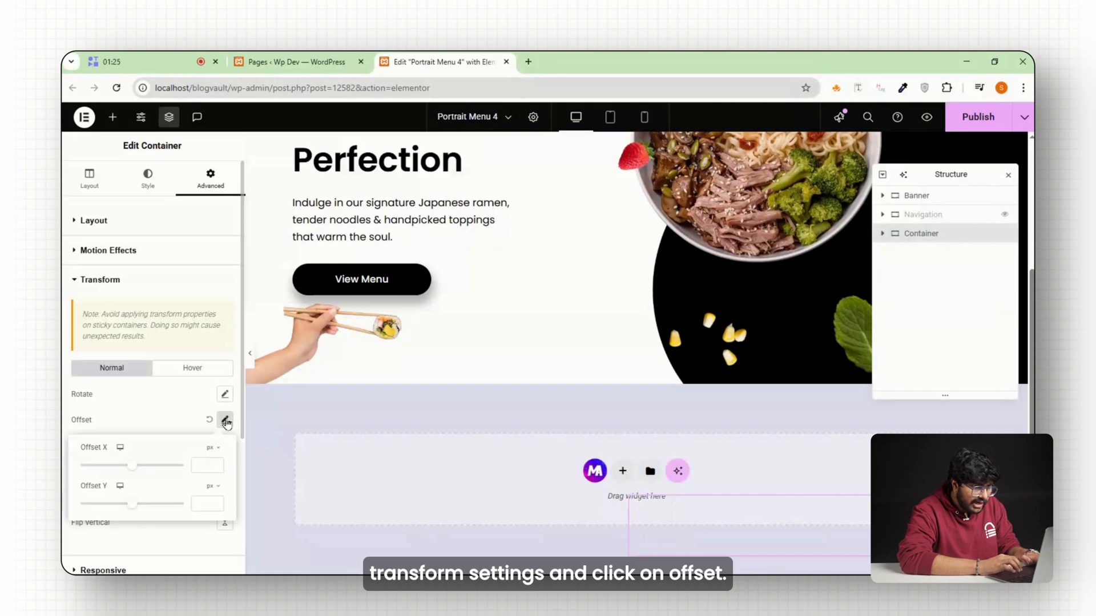
Set Transform Offset X to -50% and the toggle container's Z-Index to 5
click(210, 447)
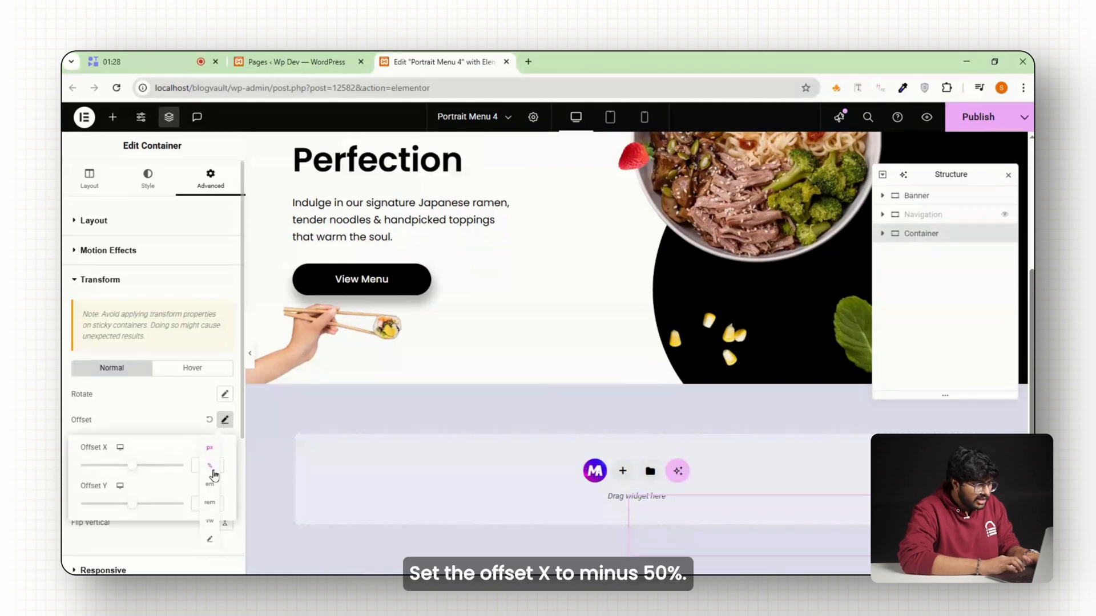
click(208, 464)
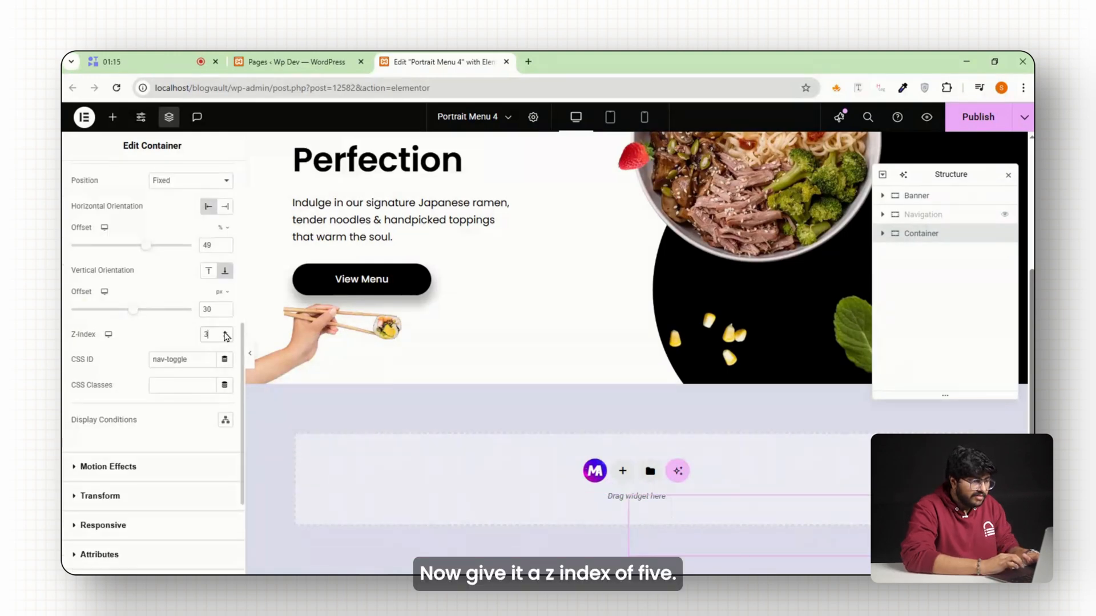
text(5)
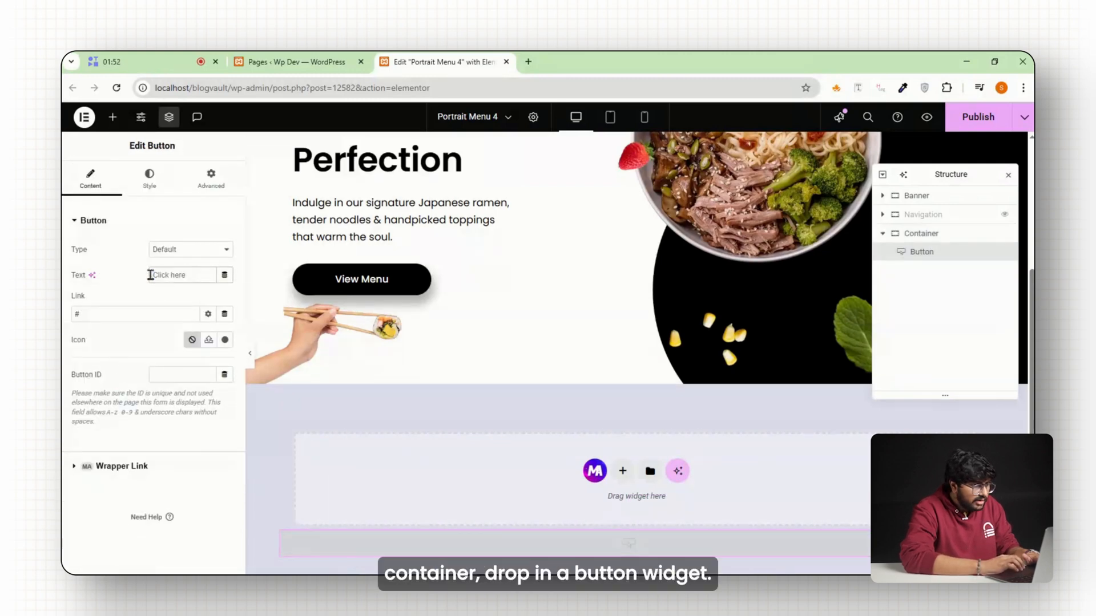
Give the button the Menu hamburger icon from the icon library
click(208, 339)
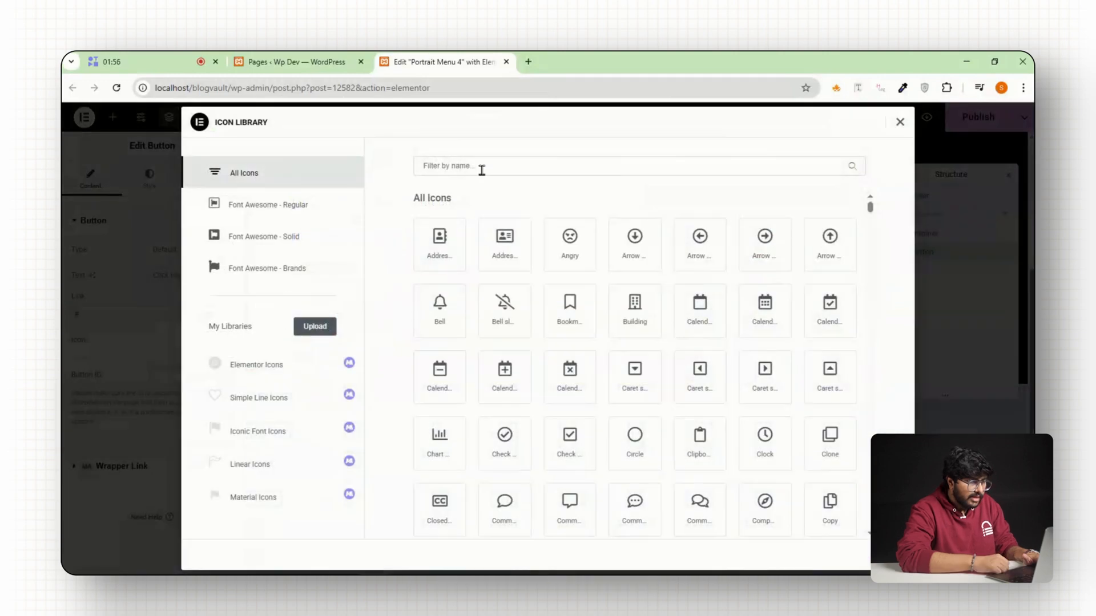
text(menu)
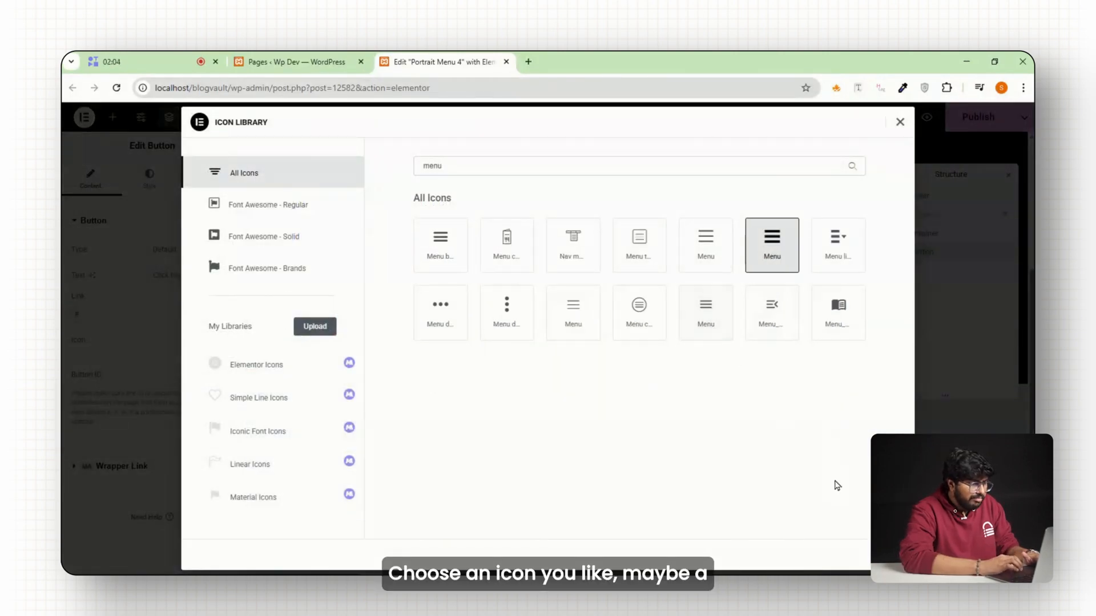
click(772, 244)
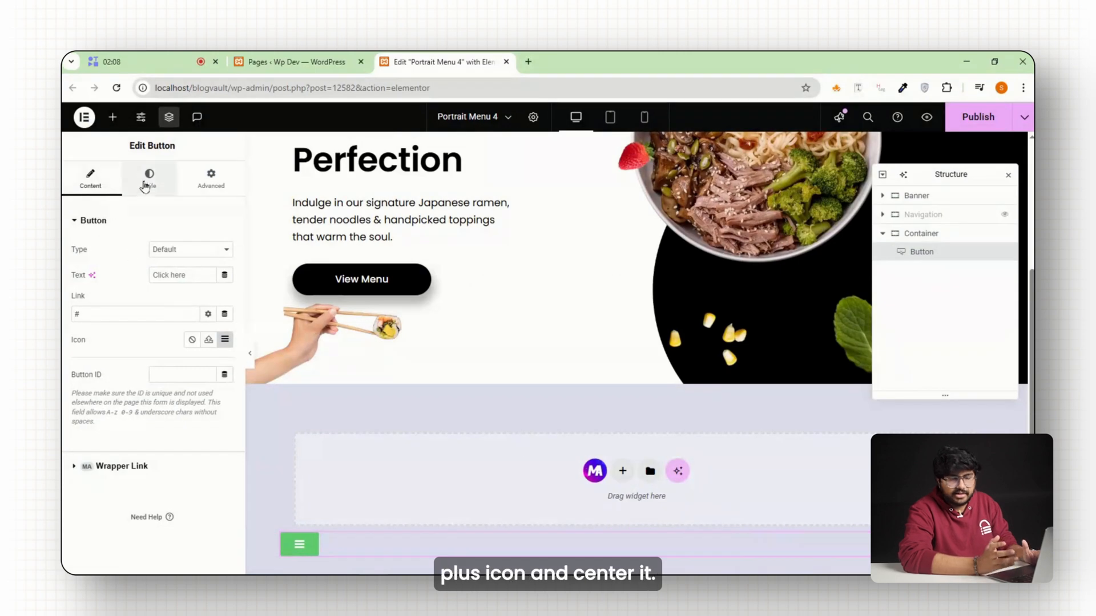
click(149, 179)
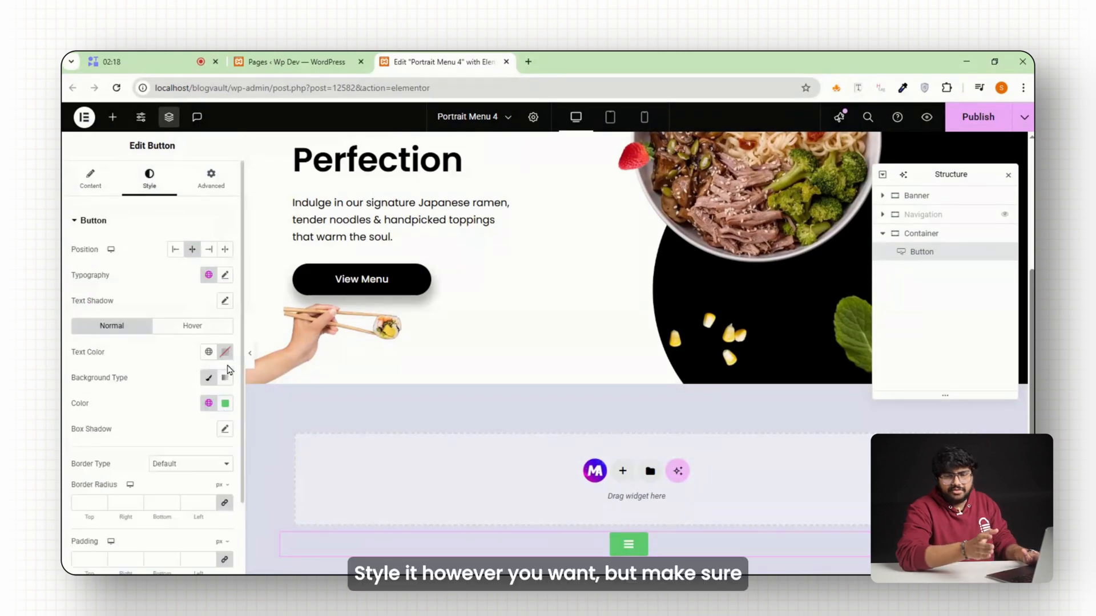
Style the button with white text, 50 px border radius and 30 px padding
click(224, 352)
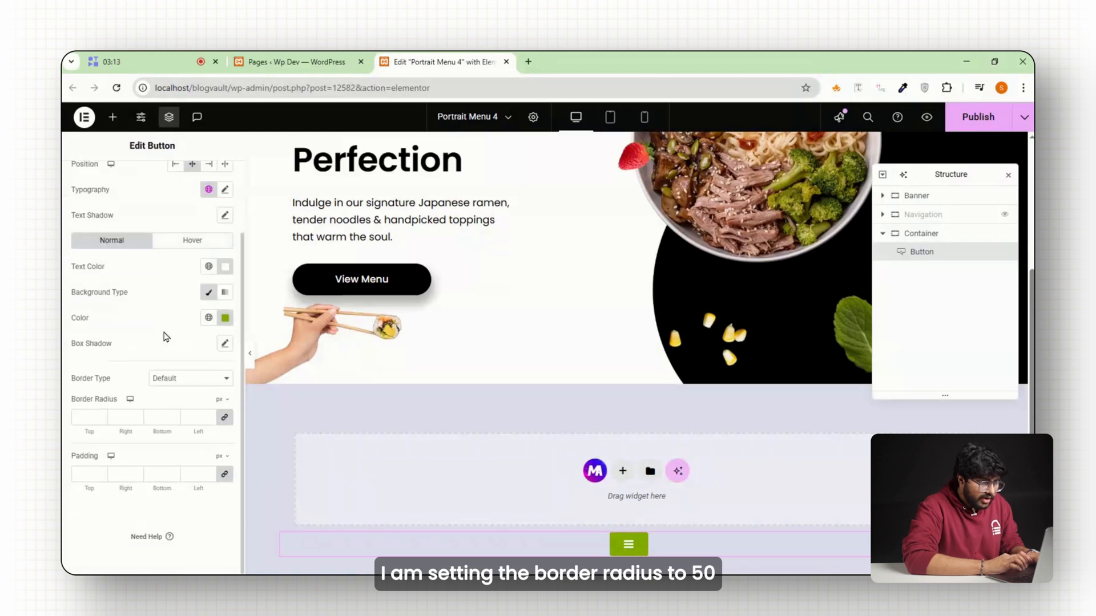
text(50)
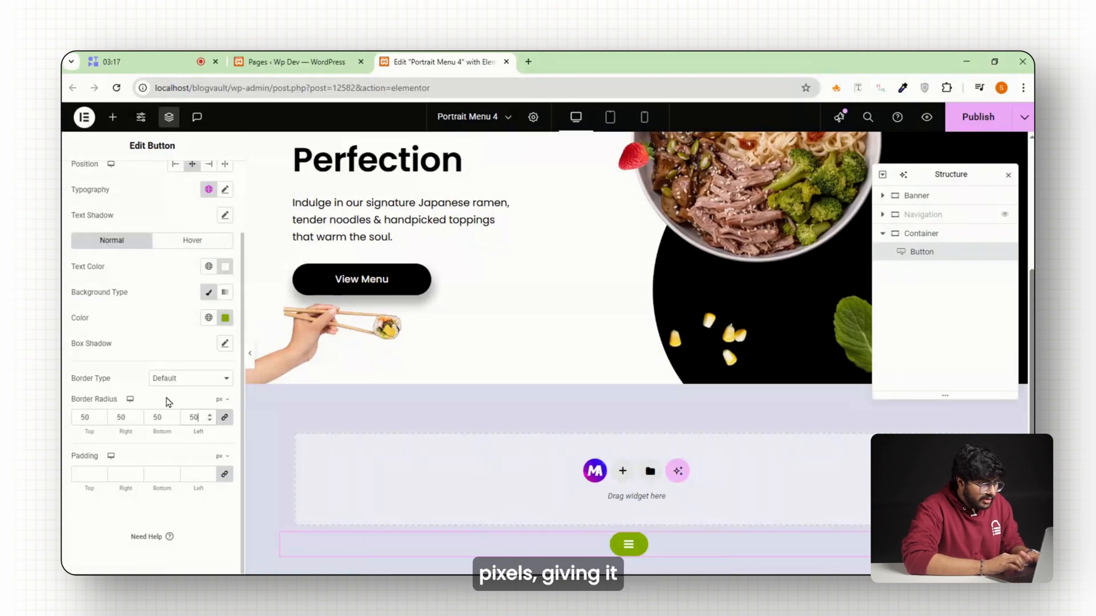
text(3)
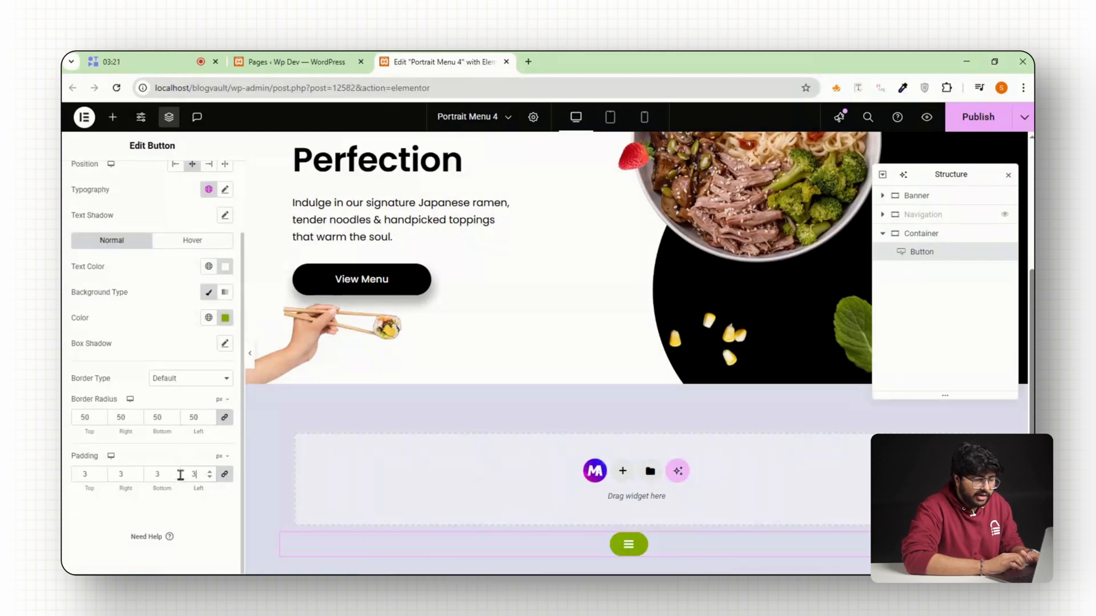
Give the menu button the CSS class open
click(210, 178)
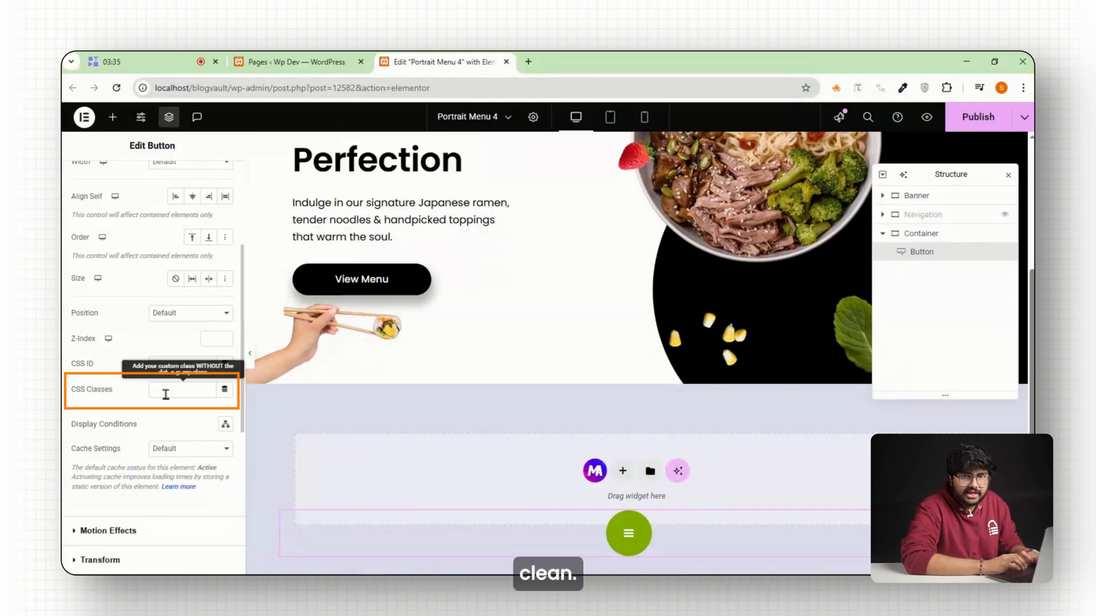
click(182, 390)
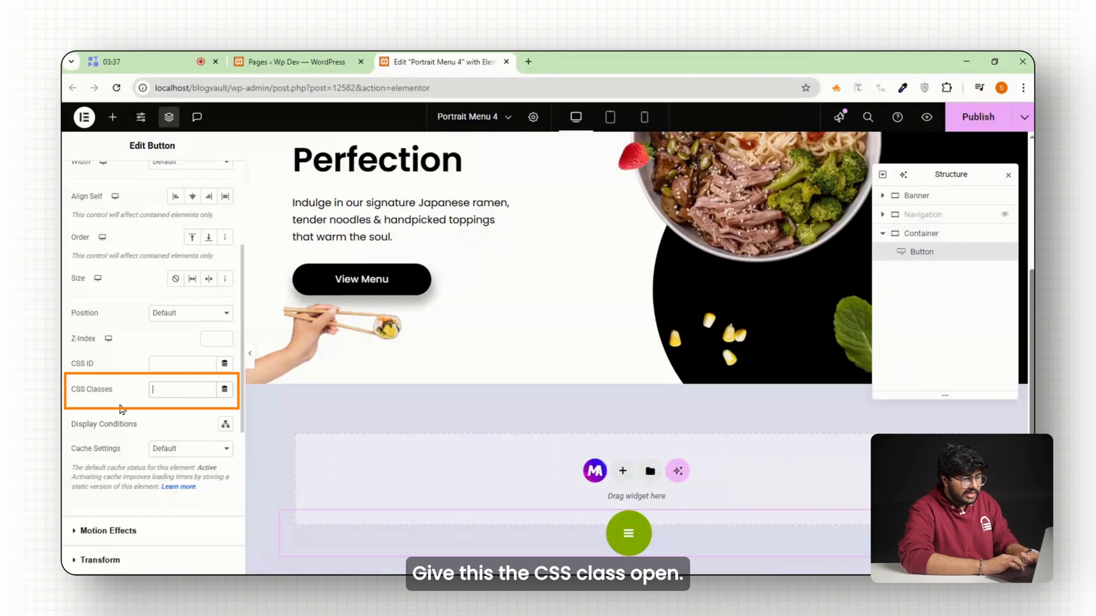
text(open)
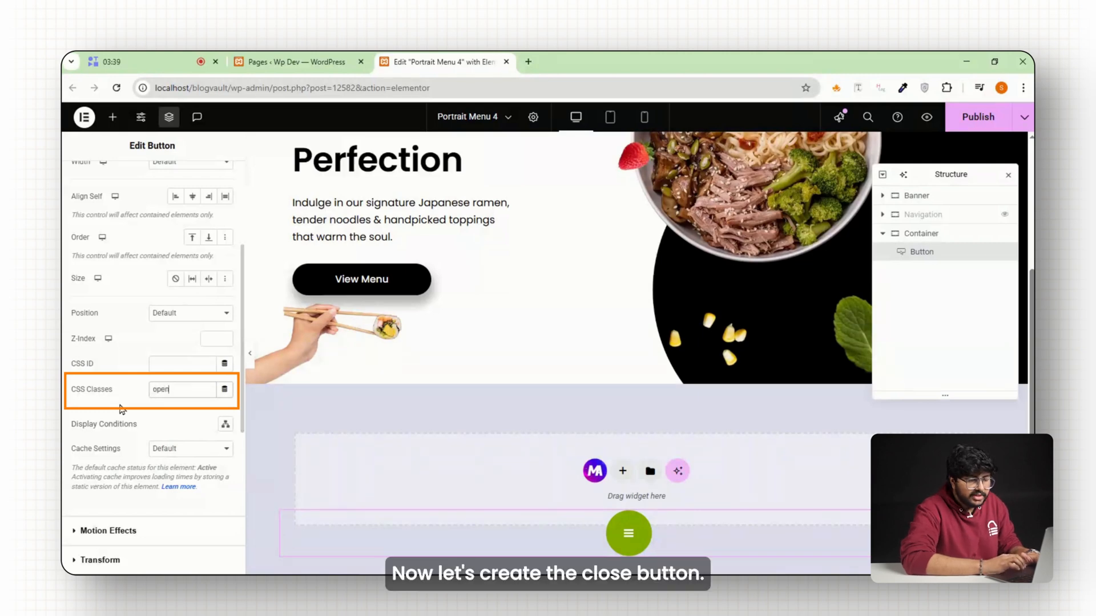
right_click(921, 252)
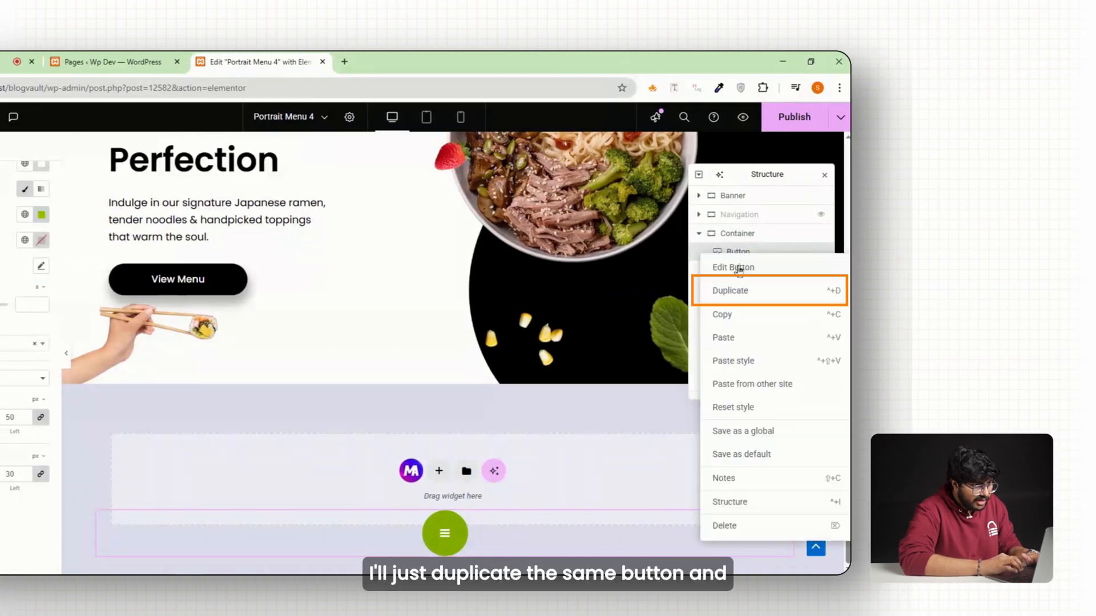
Duplicate the menu button into a red round X with no icon, restyled typography, and class 'close'
click(729, 290)
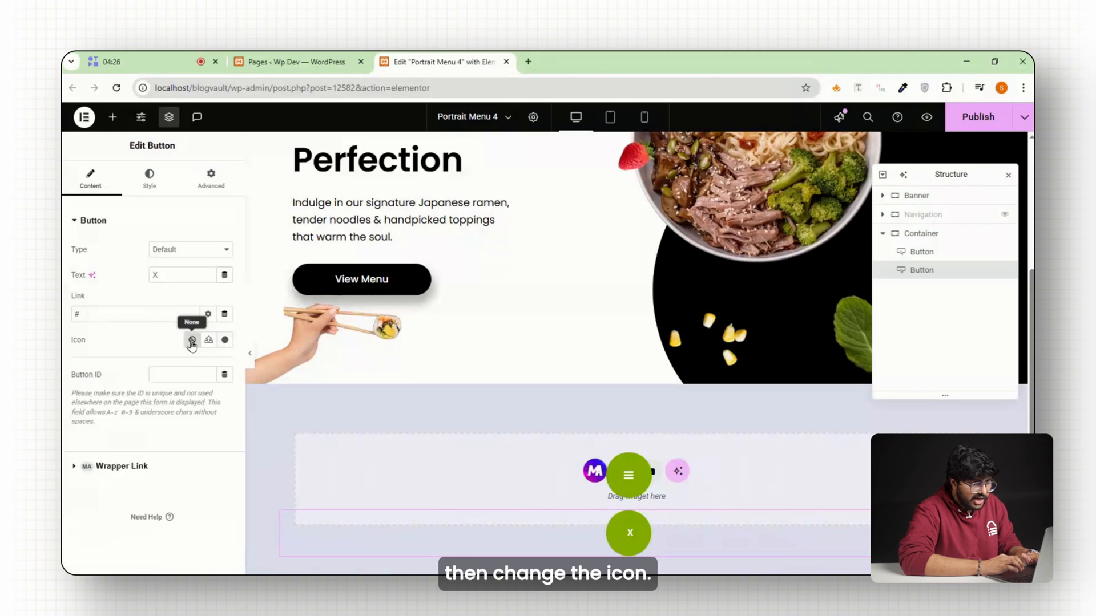
click(149, 177)
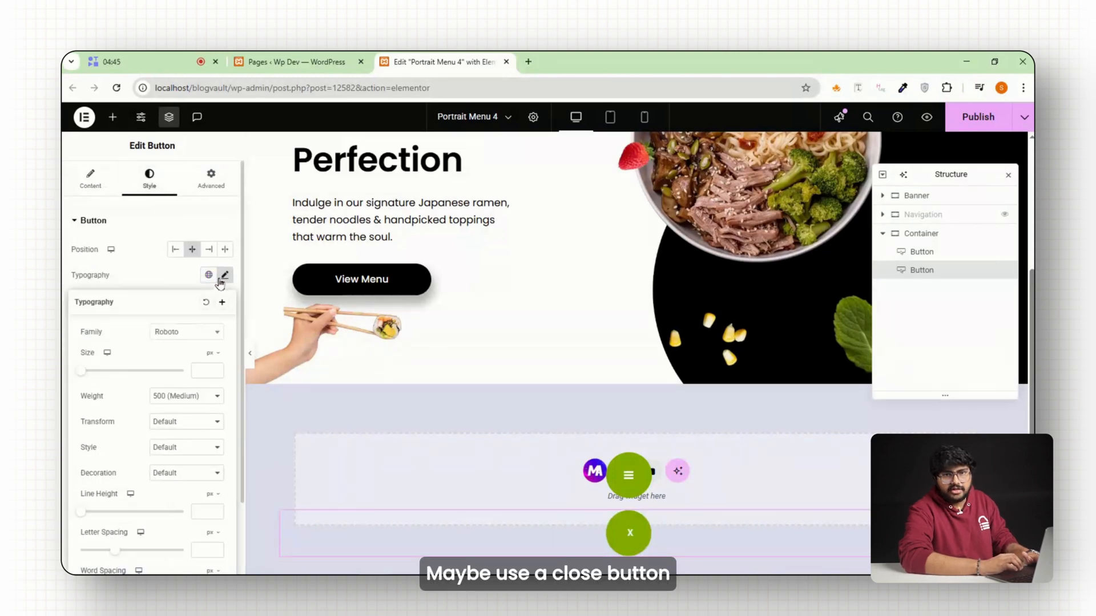
click(225, 275)
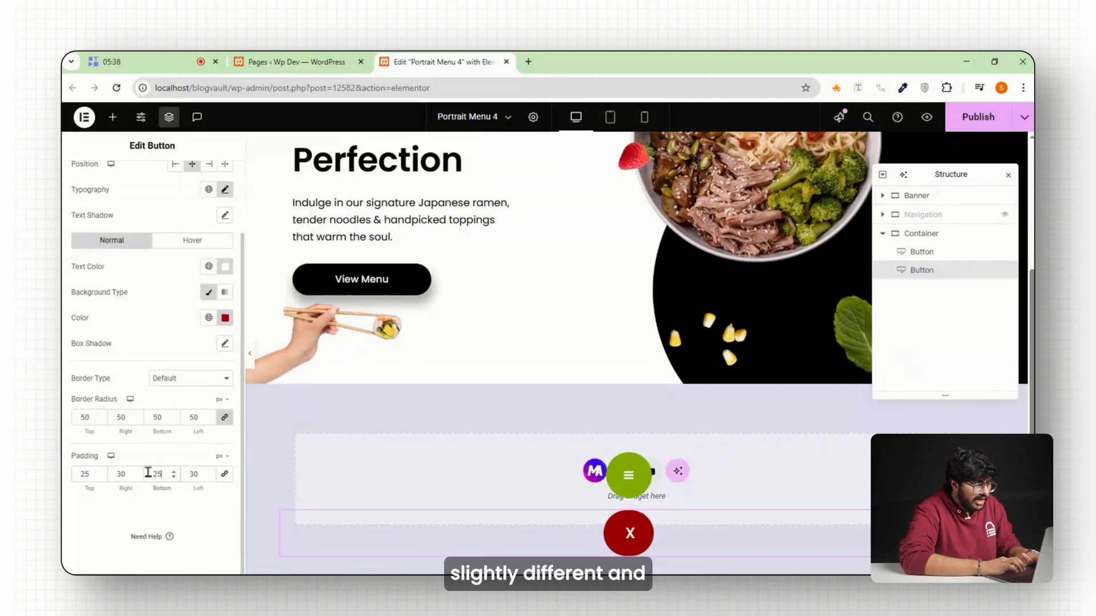
text(close)
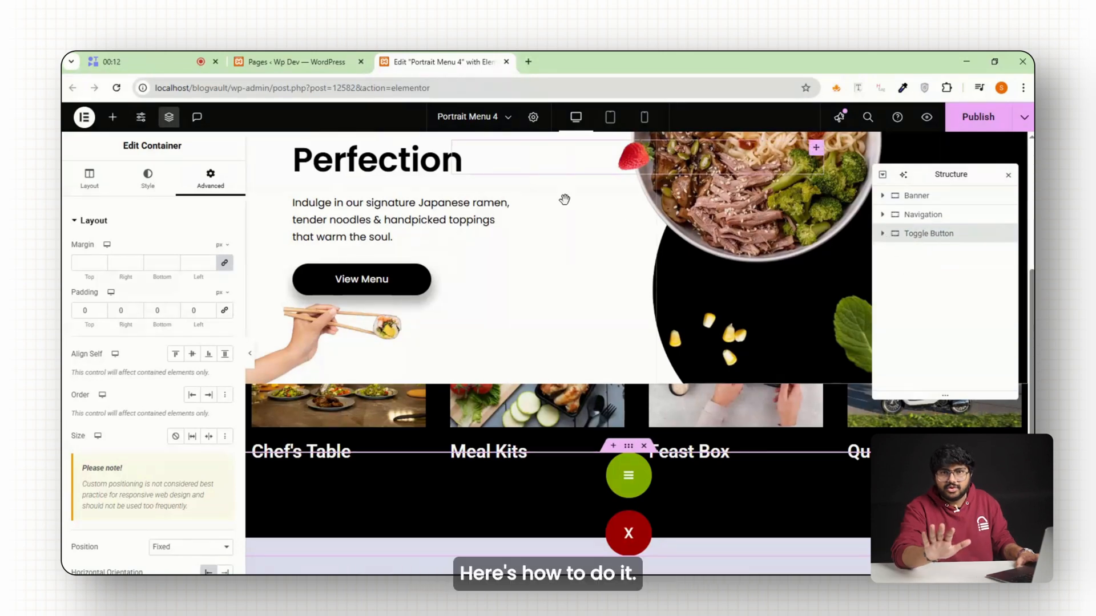
Drop an HTML widget into the Code container and paste the nav-toggle script
click(112, 118)
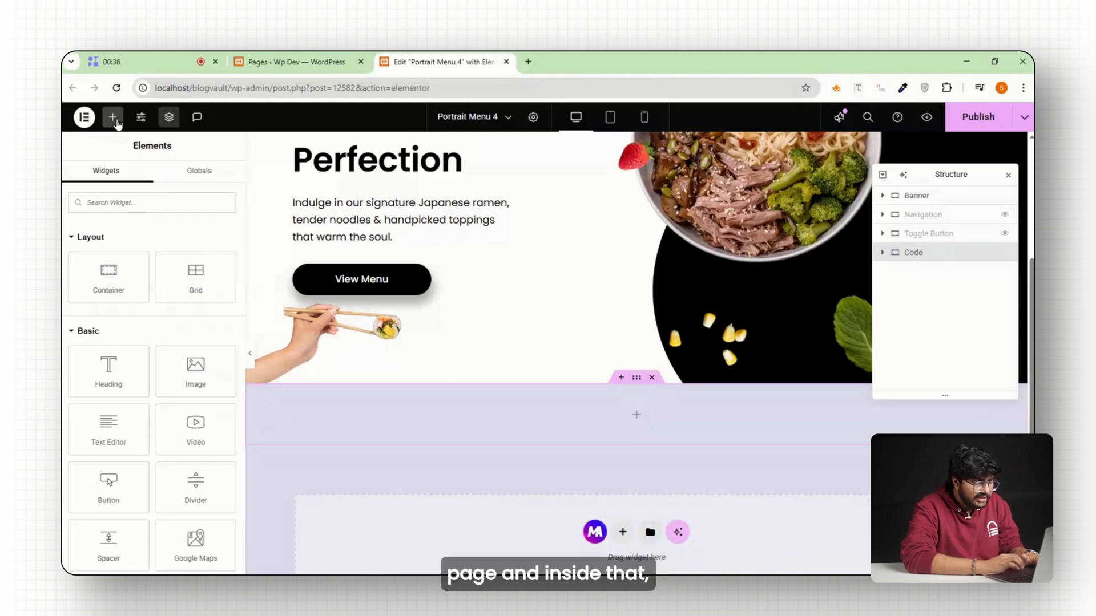
text(html)
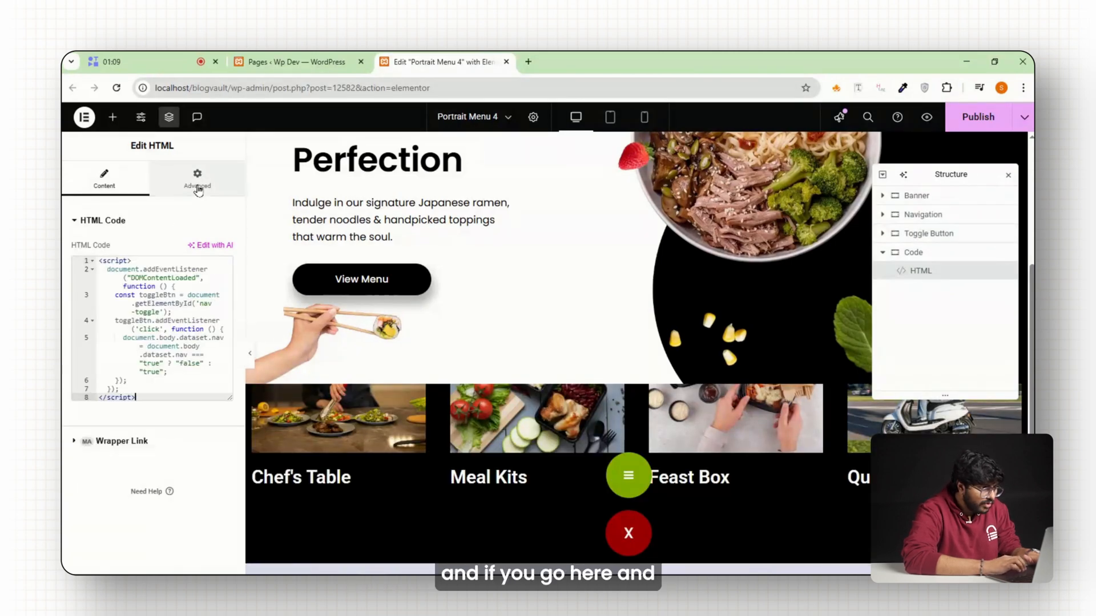
click(197, 179)
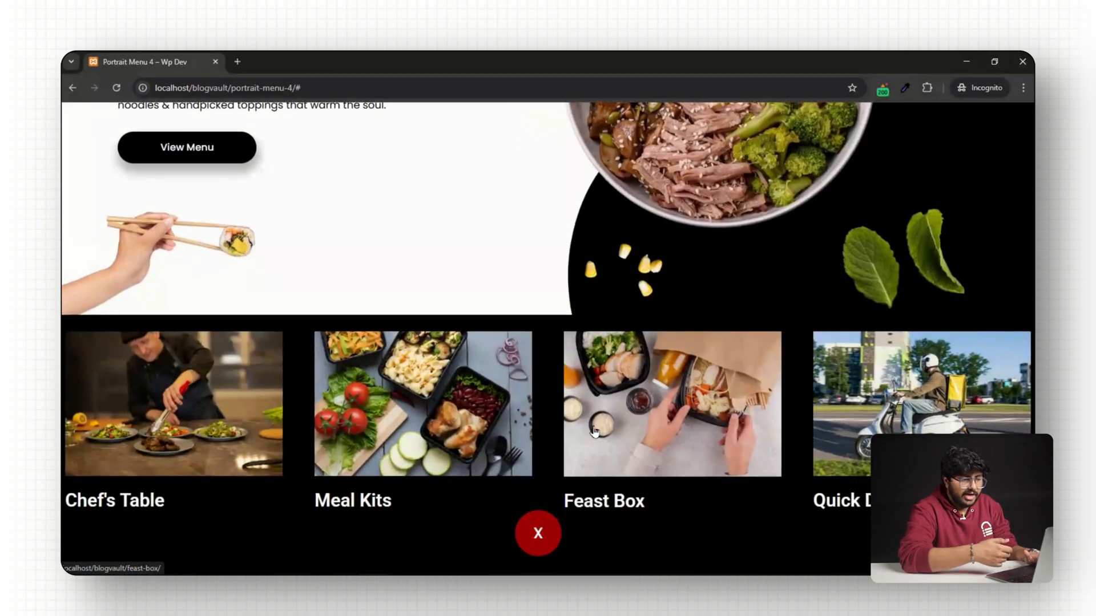
Click the live toggle repeatedly so it alternates between the red X and green menu icon
click(536, 533)
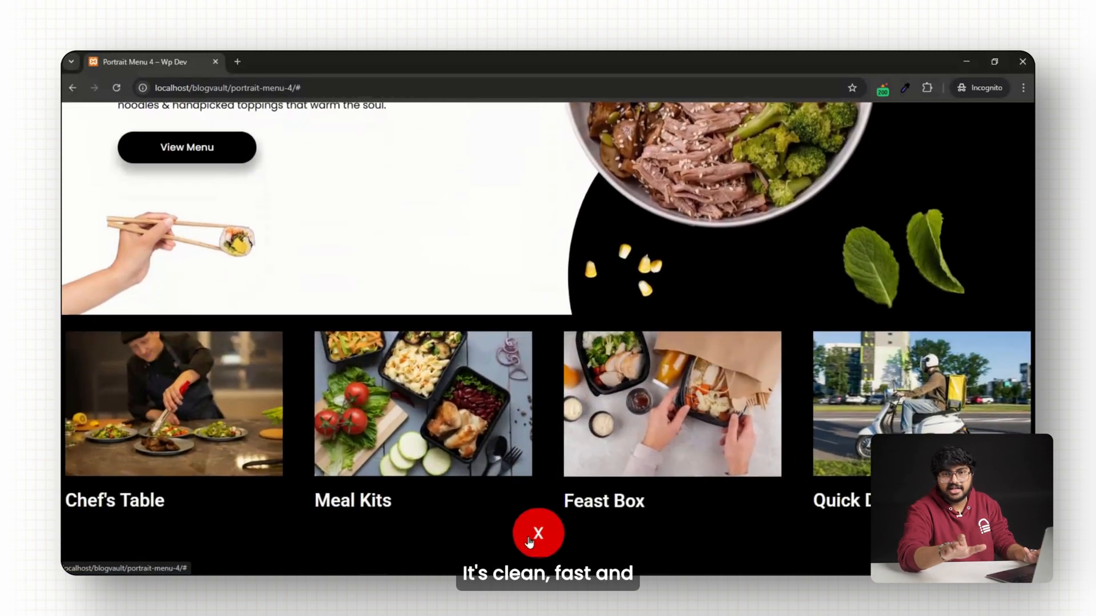
click(540, 534)
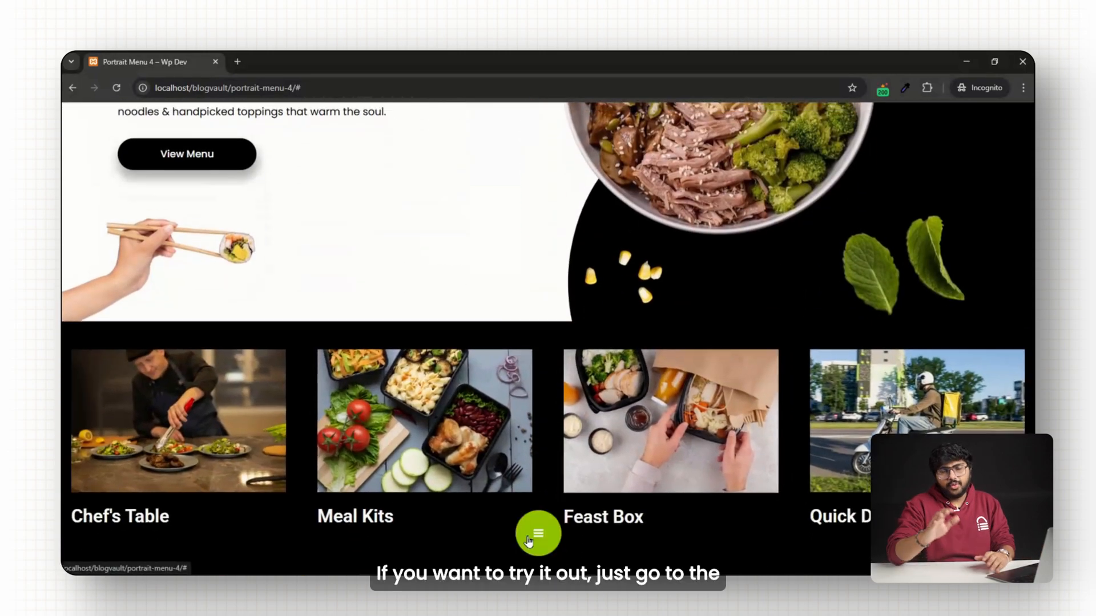
click(537, 534)
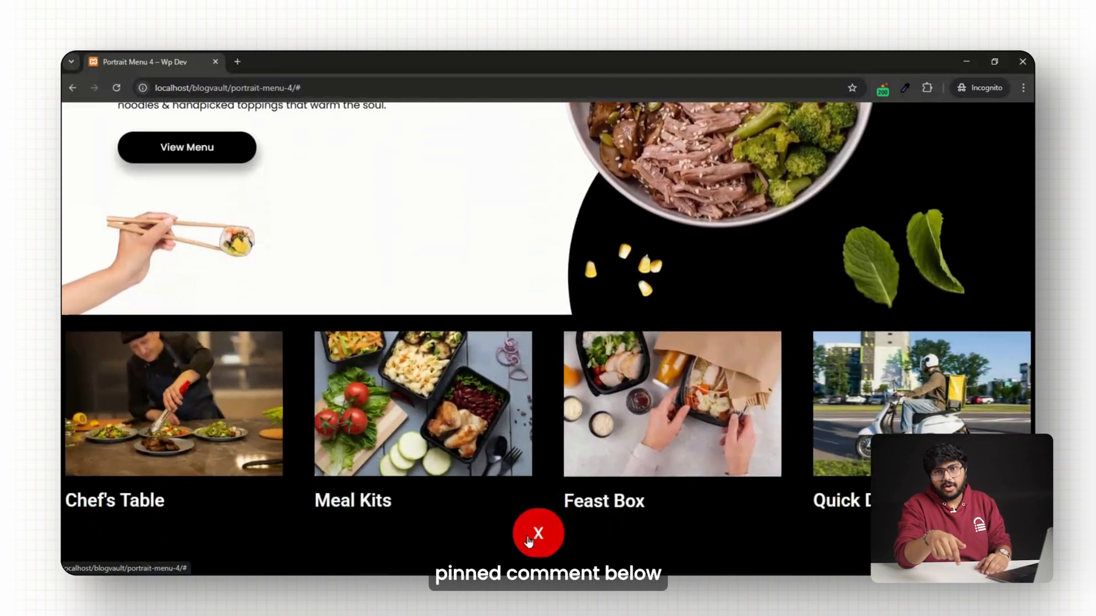